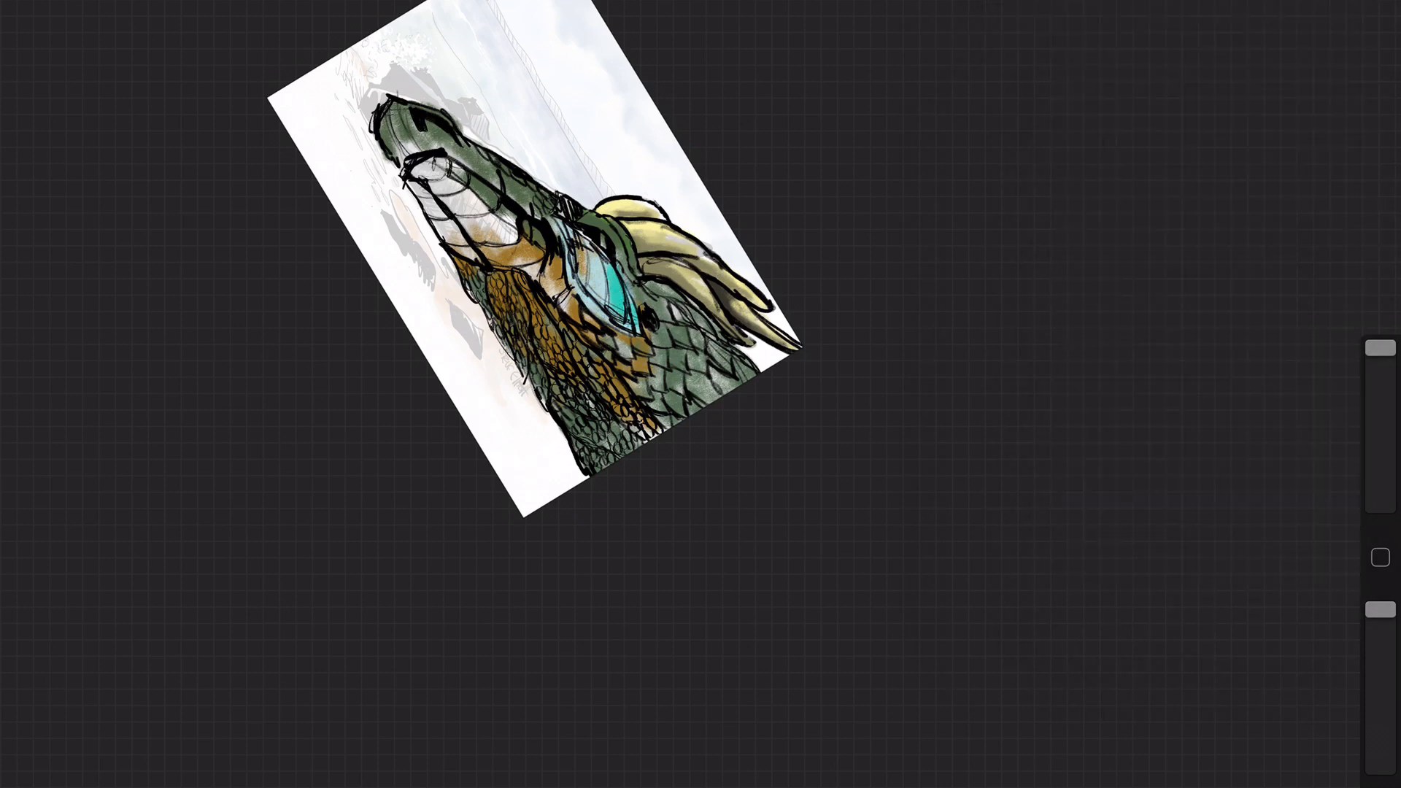
- Colour the neck scales with orange and blue-green strokes over the line art
click(598, 286)
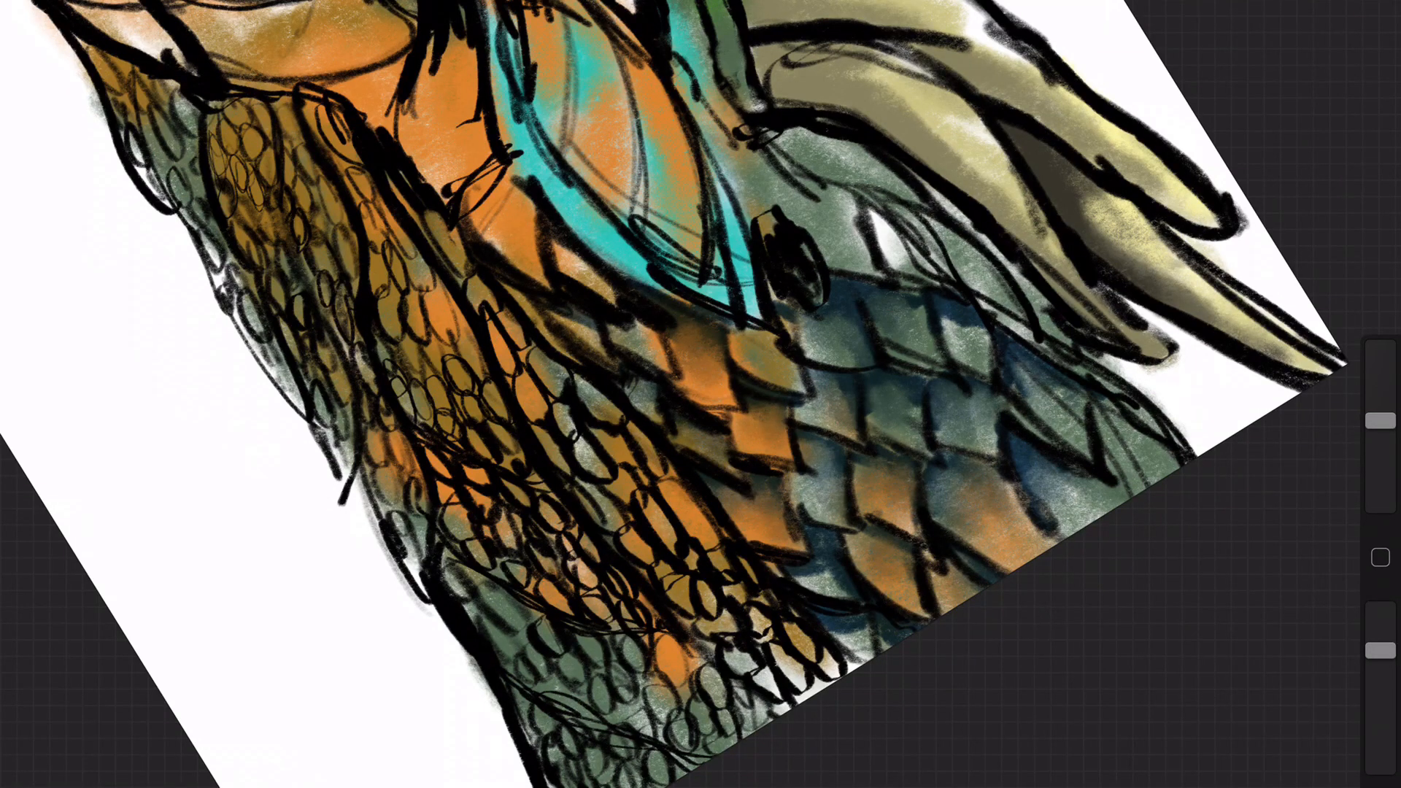
scroll(down, 3)
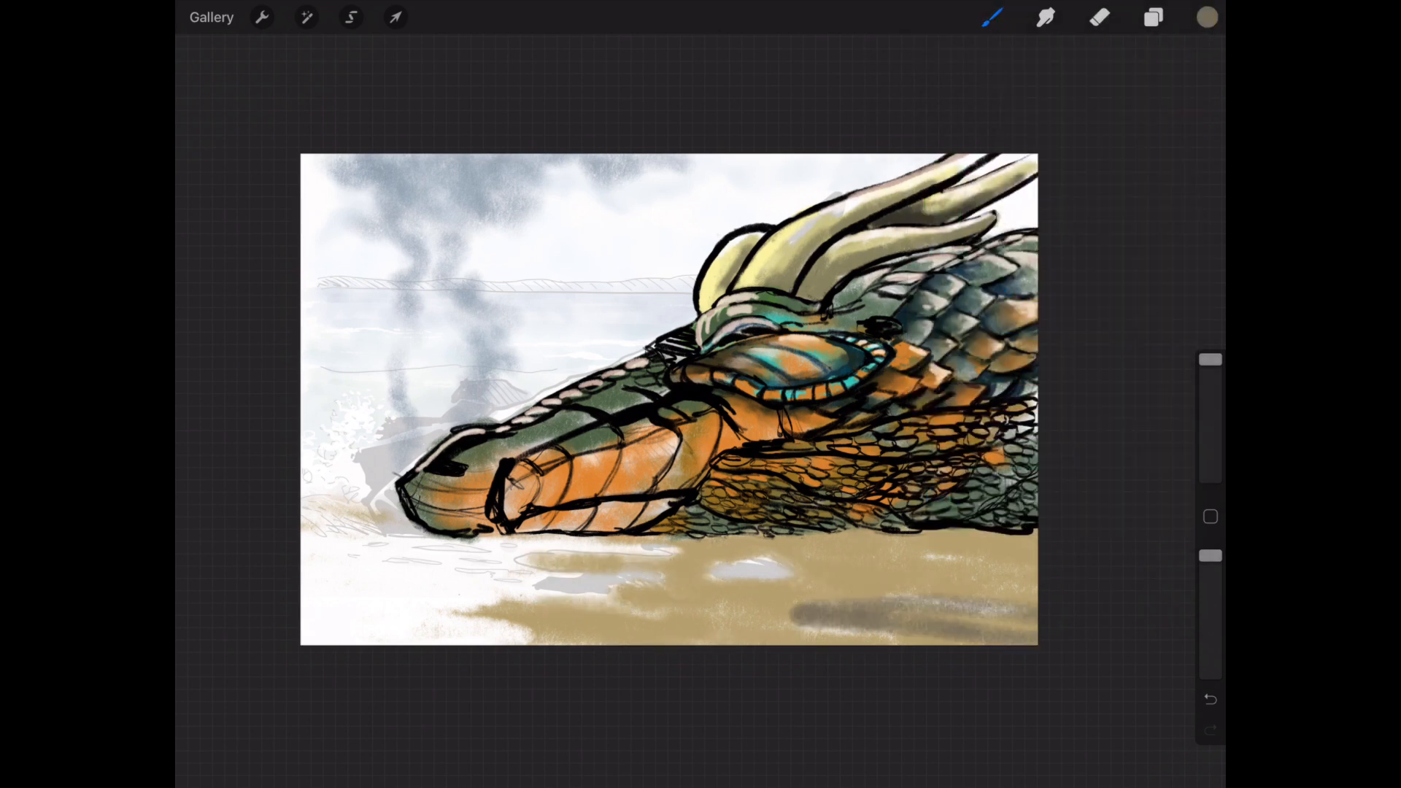
- Paint the sea teal-blue, then add dark rocks and white surf beside the snout
click(1206, 18)
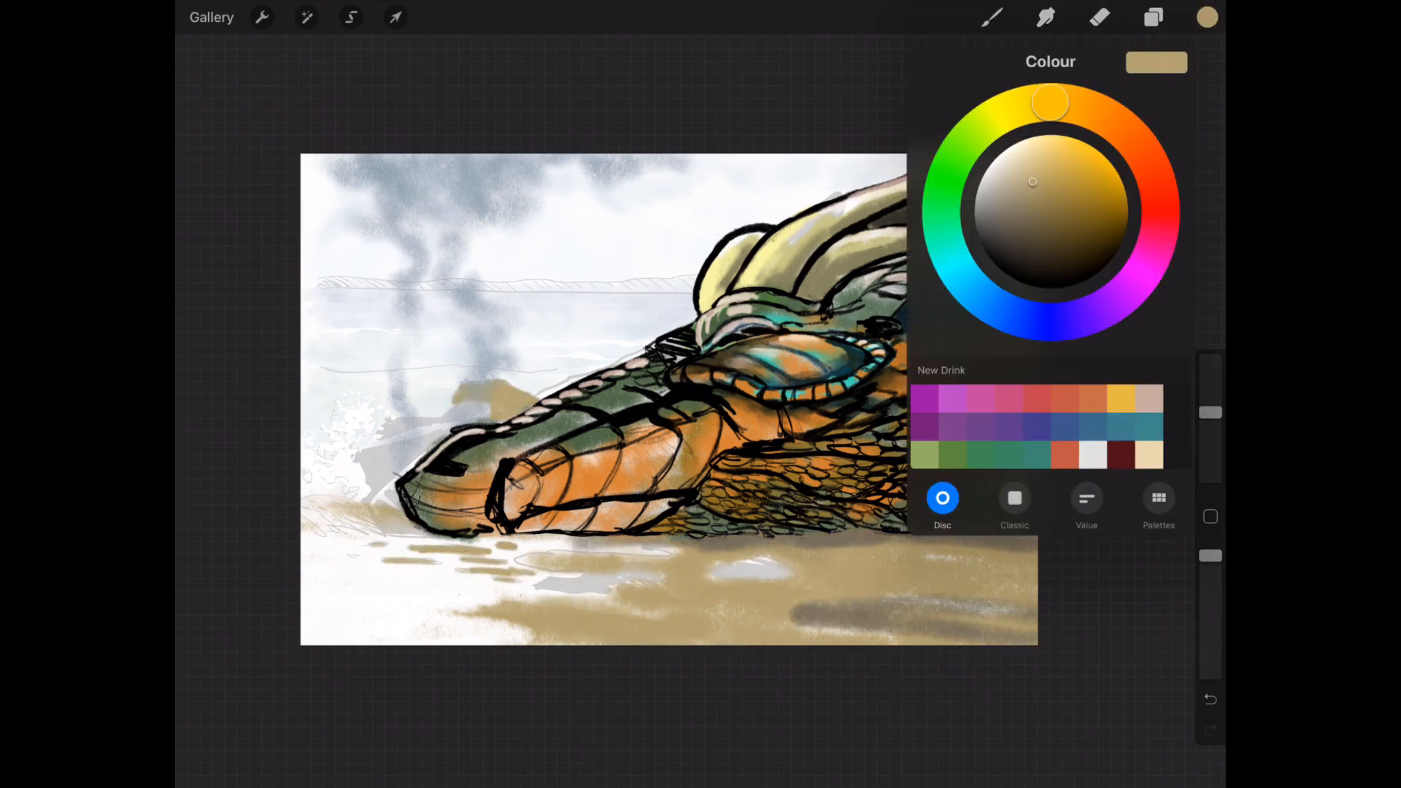
click(1100, 17)
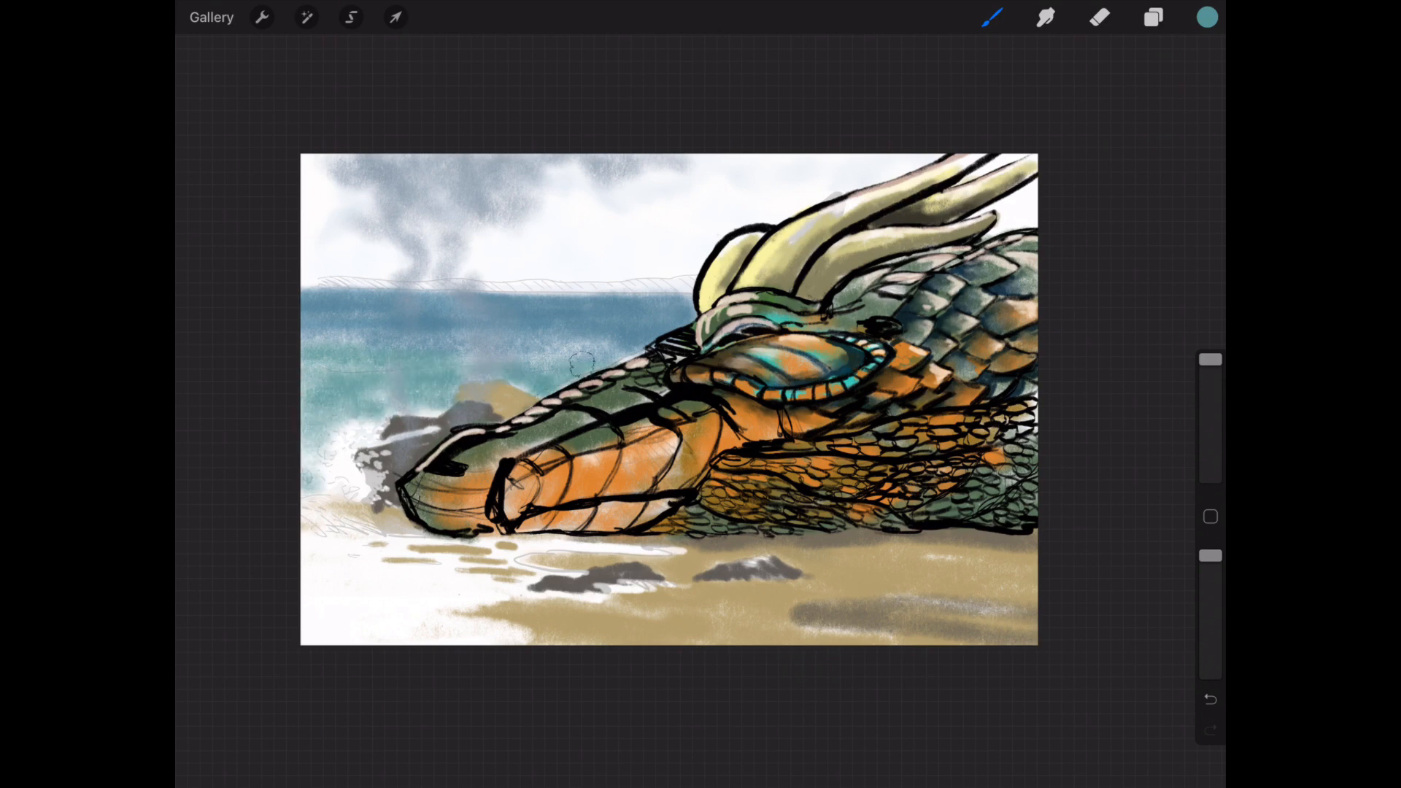
click(1206, 16)
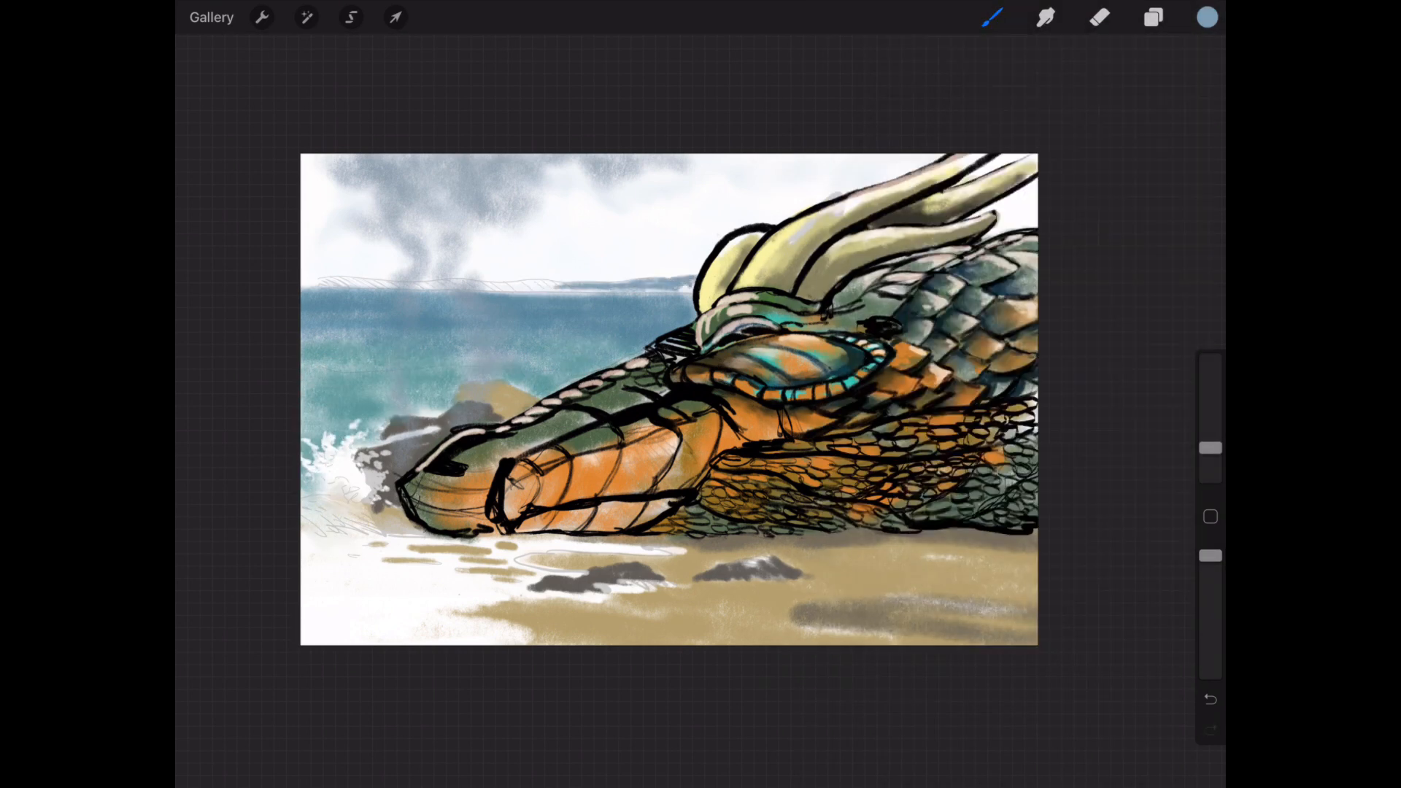
click(1098, 17)
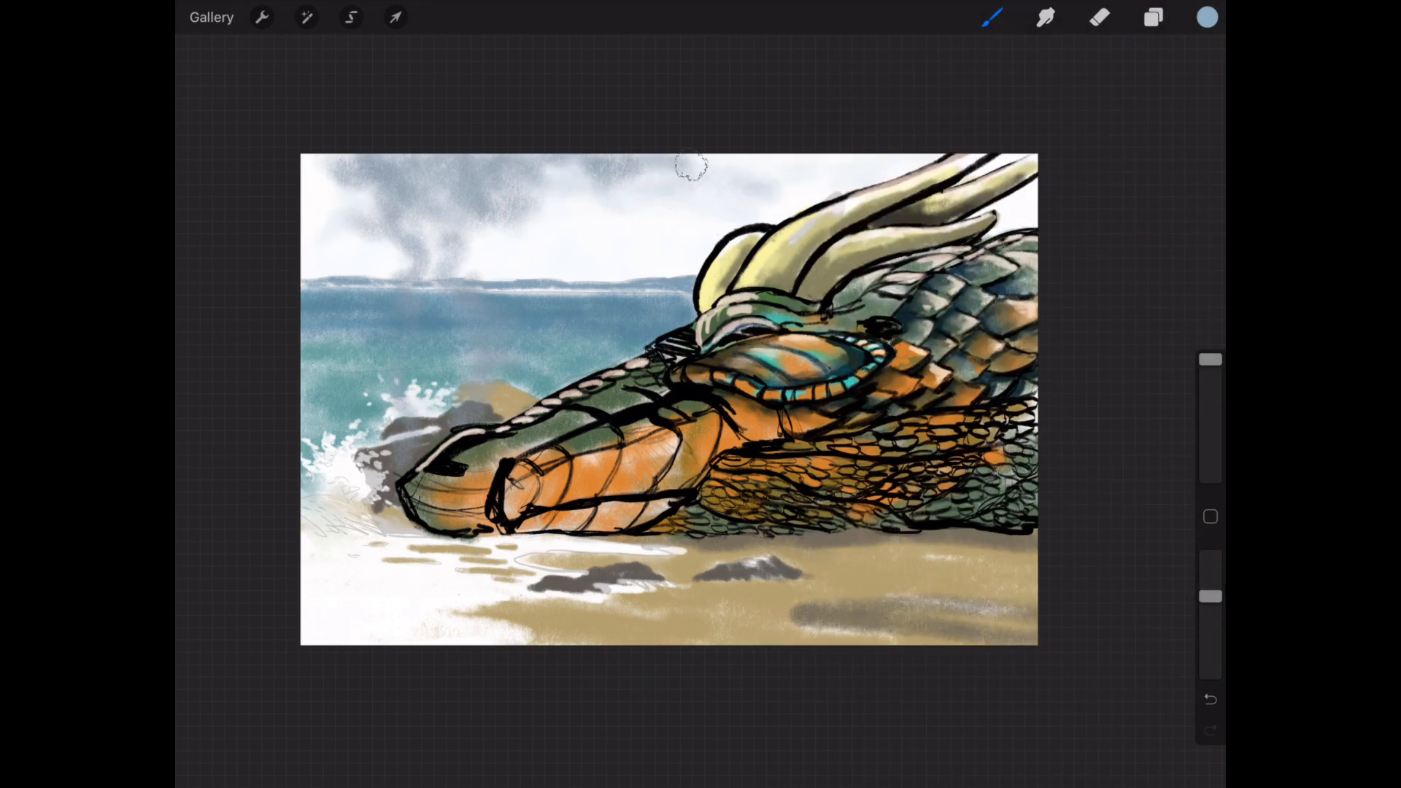
- Paint the sky stormy blue-grey and rework the head with teal accents and orange-cream horns
click(1207, 18)
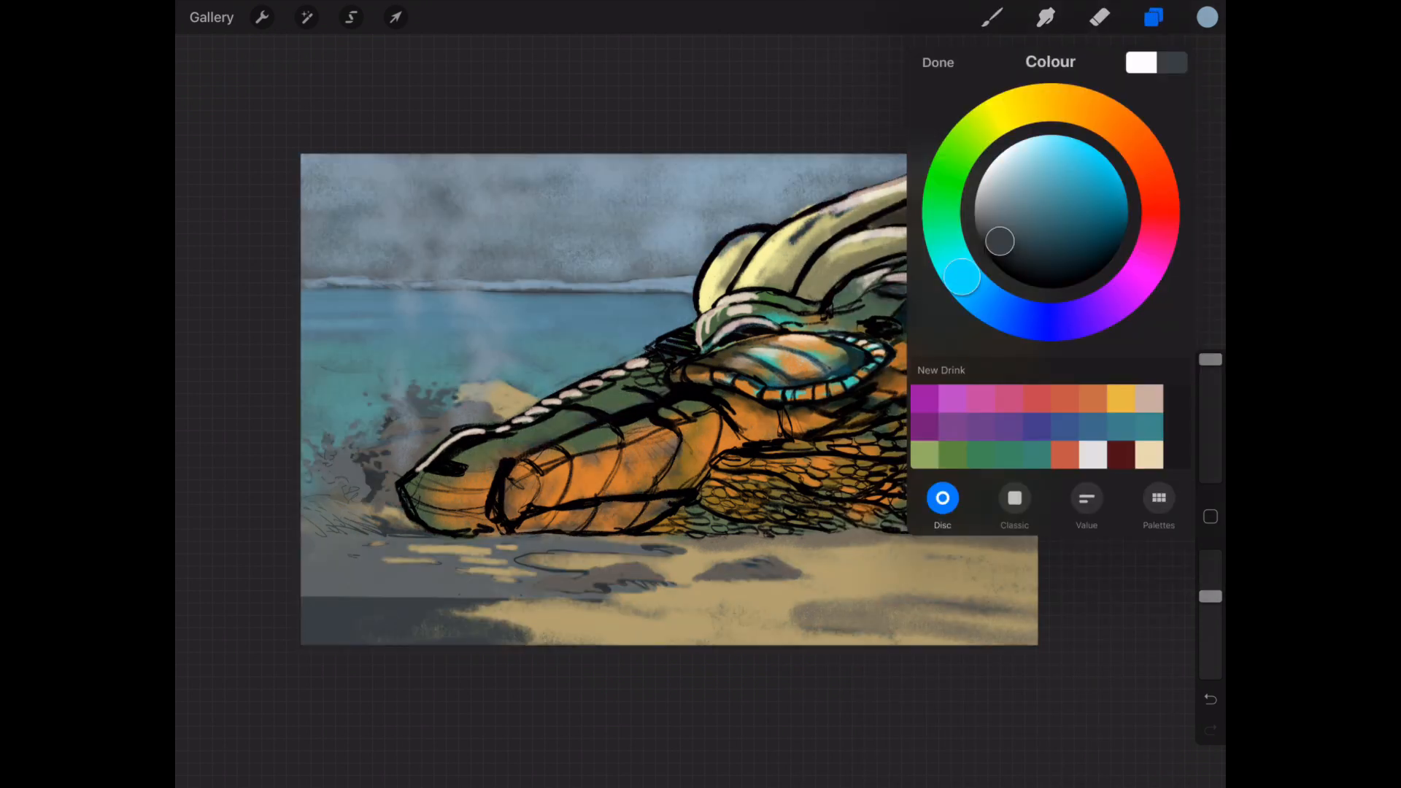
click(937, 61)
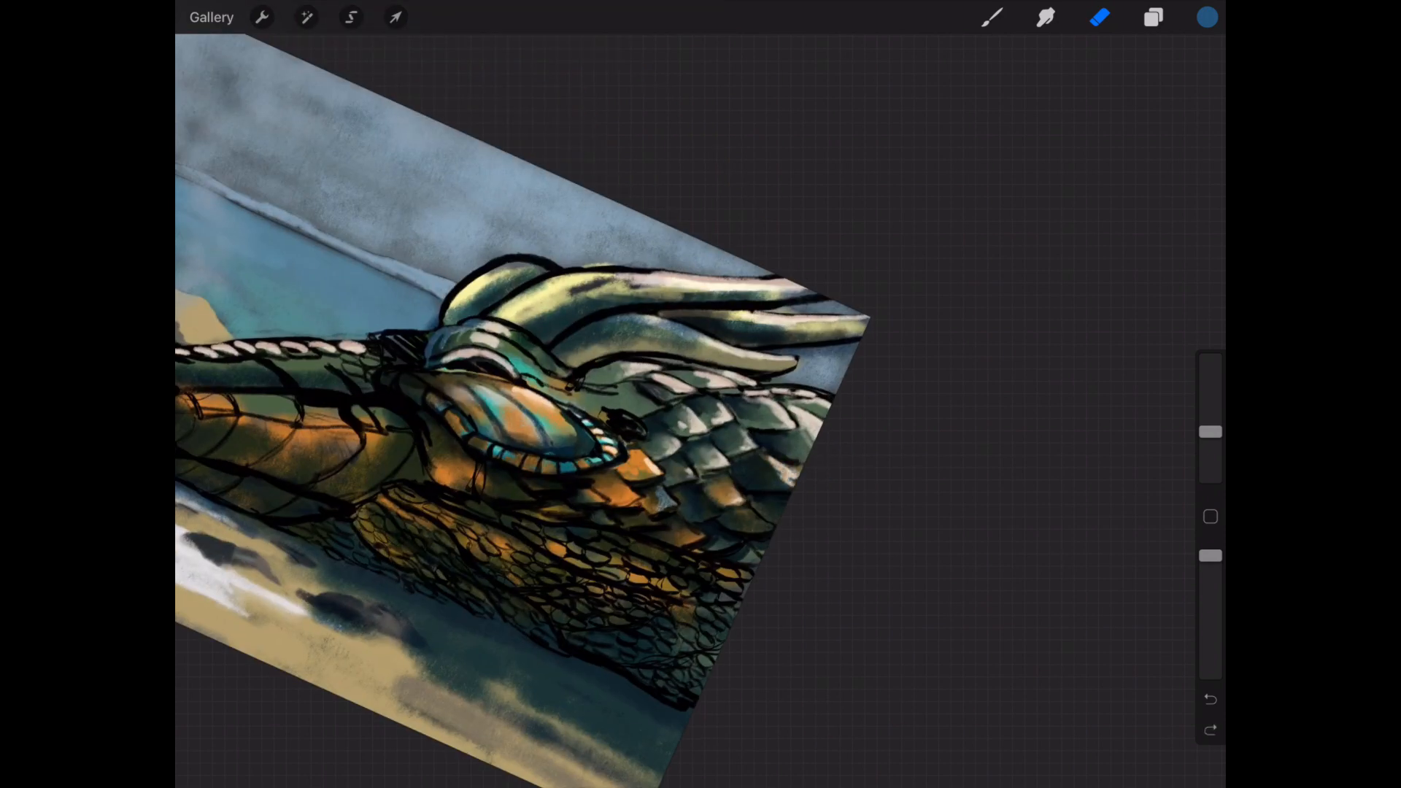
click(1152, 18)
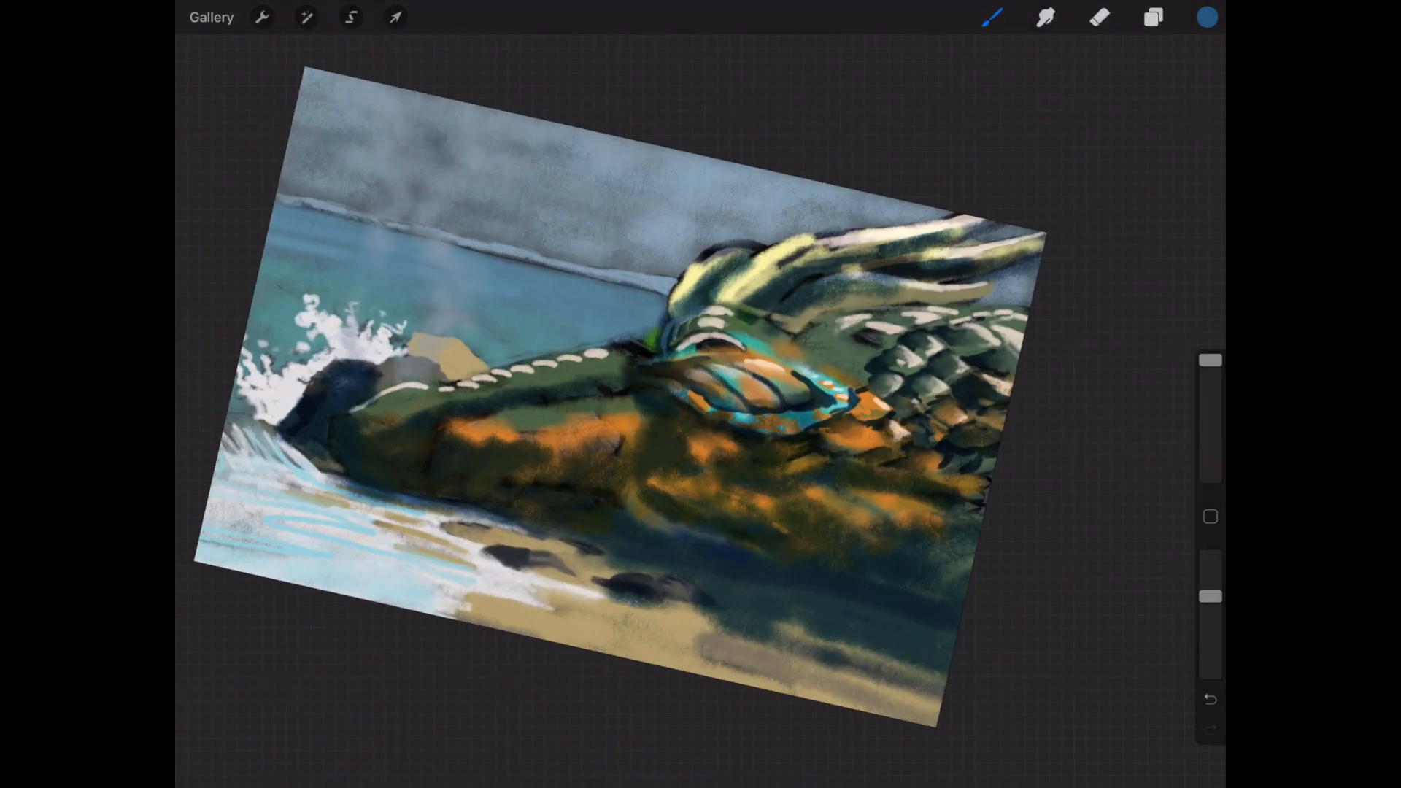
click(1153, 16)
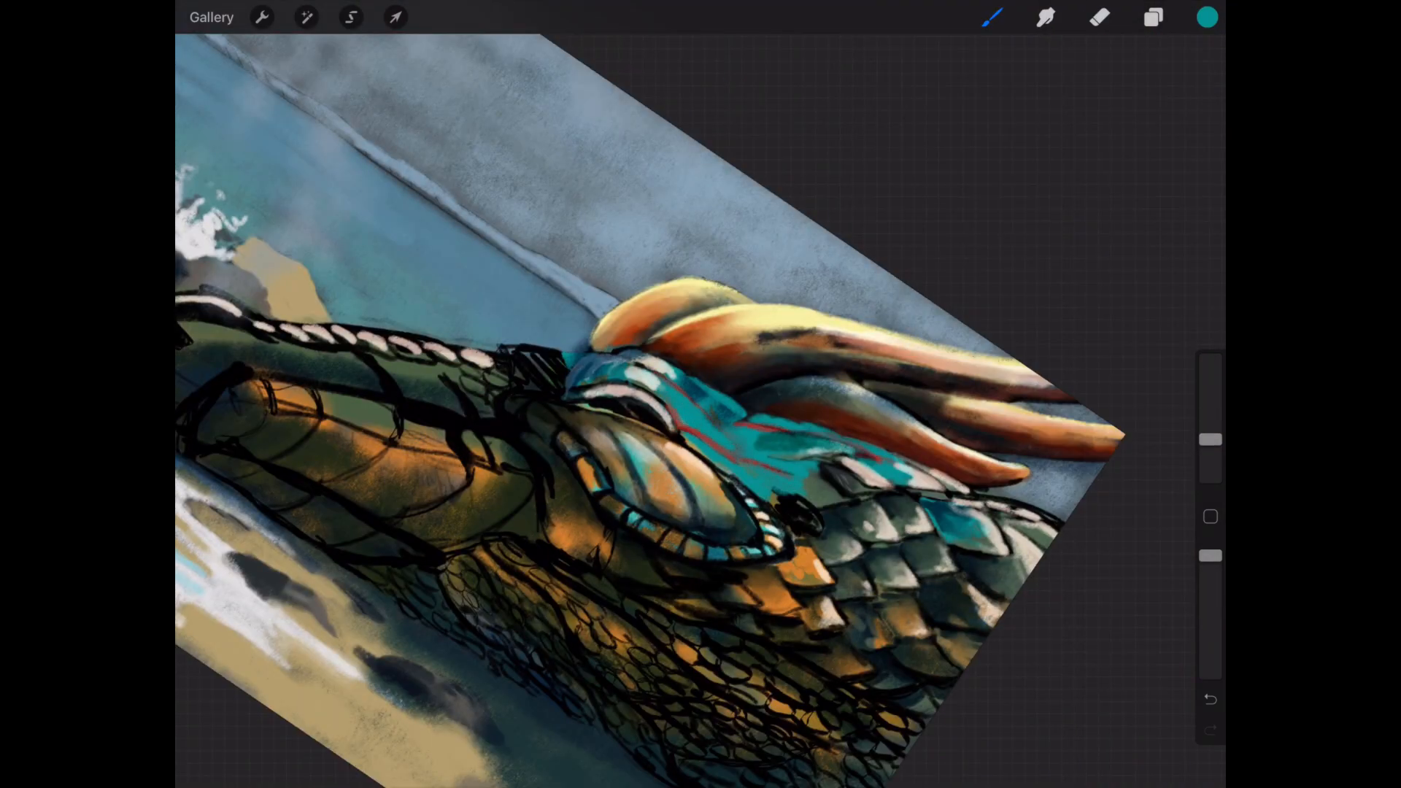
- Add a red glint to the eye and smudge teal tones into the scales behind the head
click(640, 409)
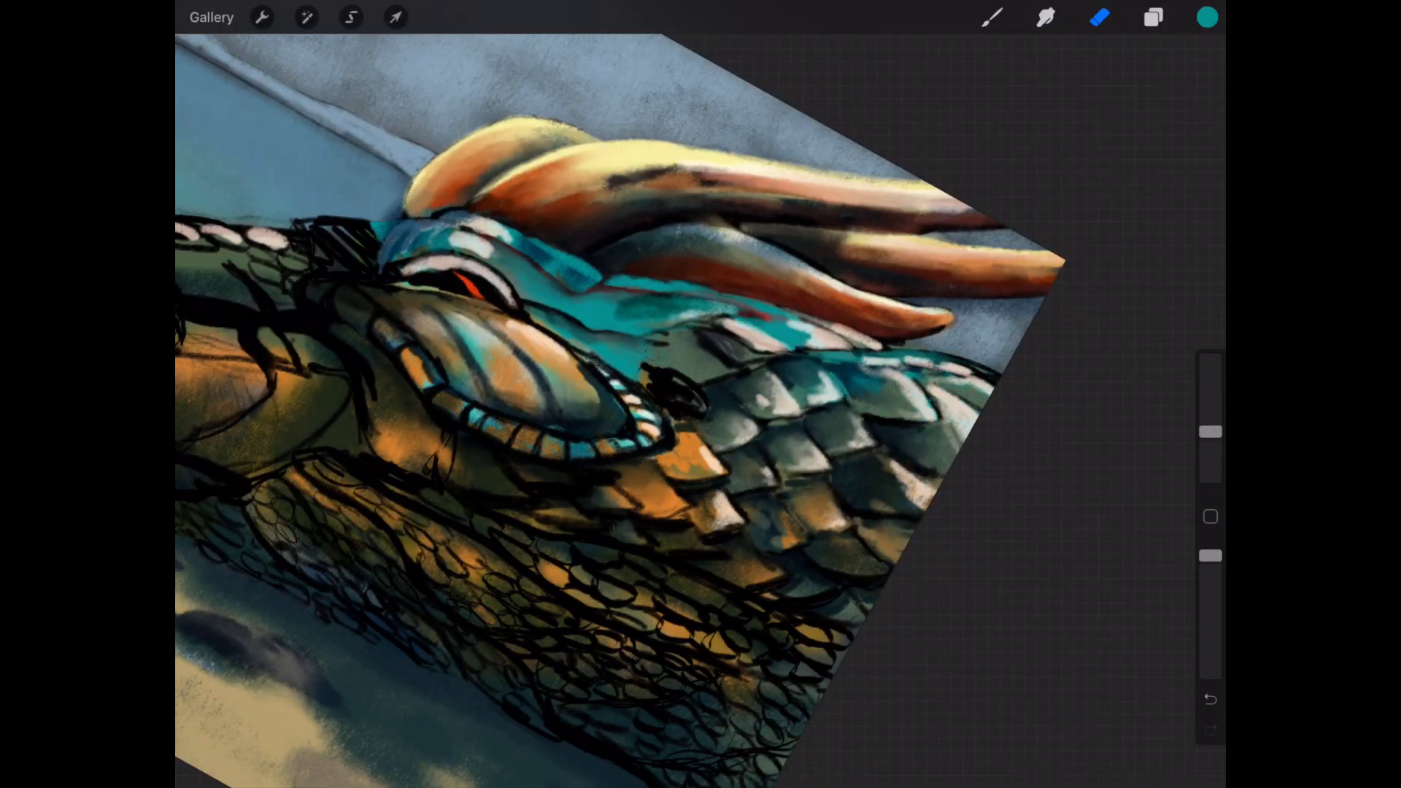
click(1046, 17)
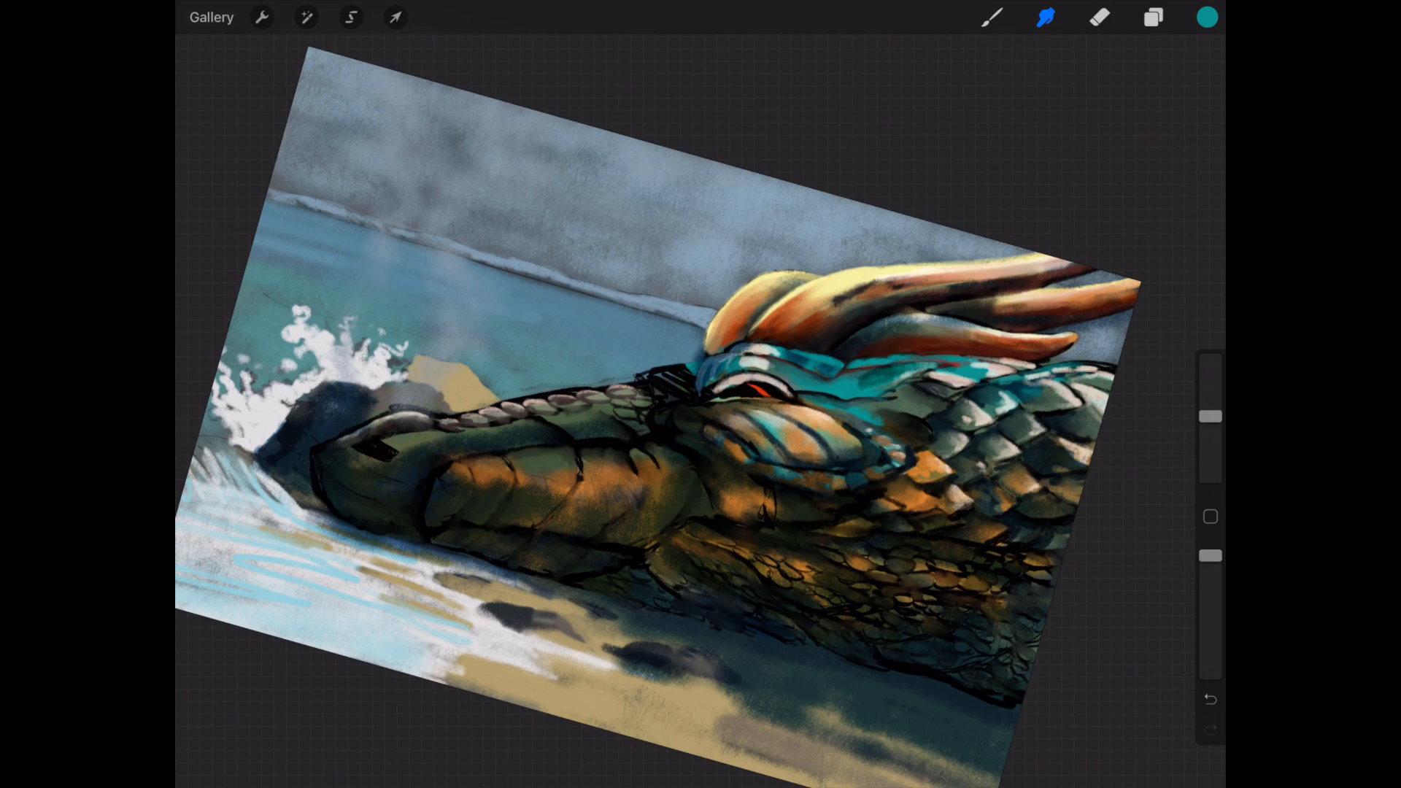
click(1206, 16)
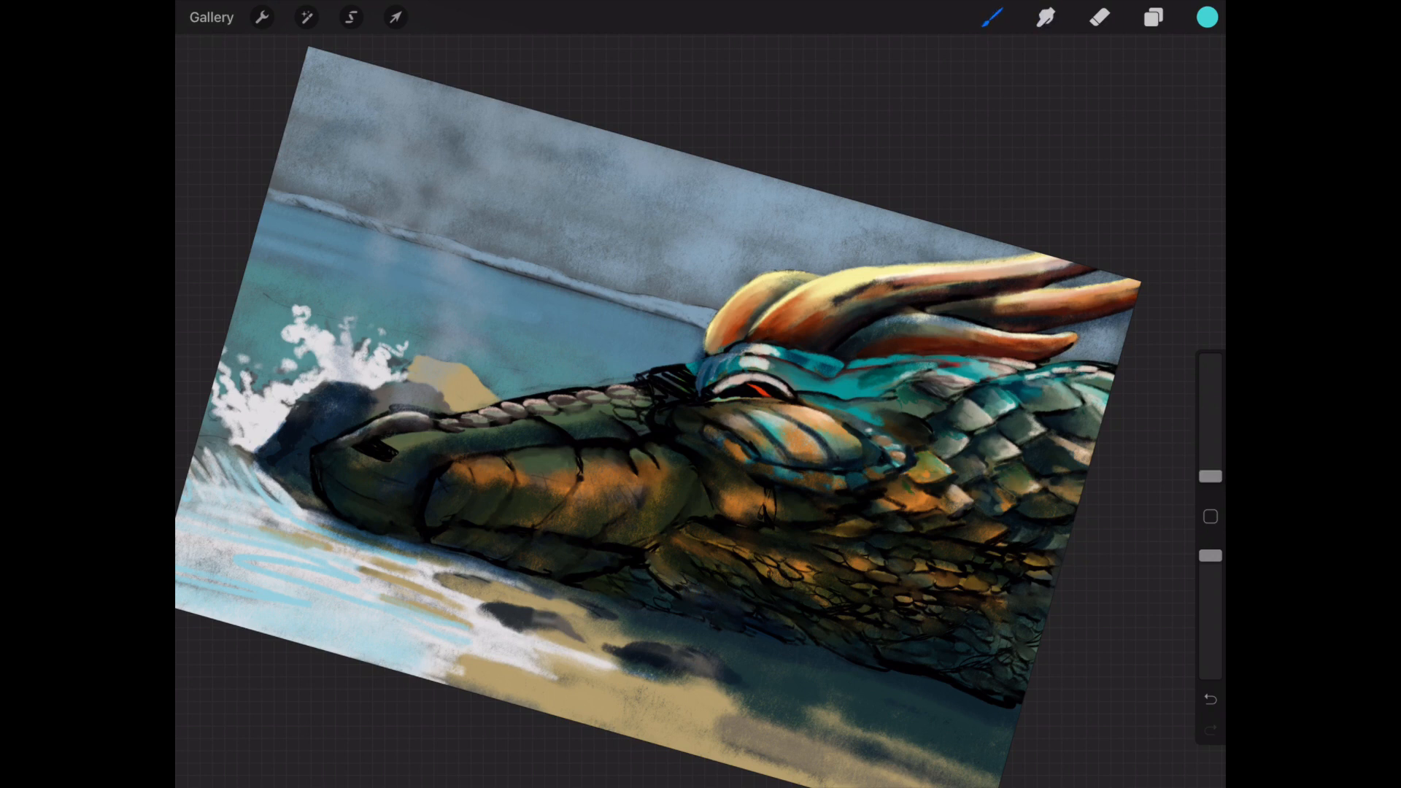
click(1045, 18)
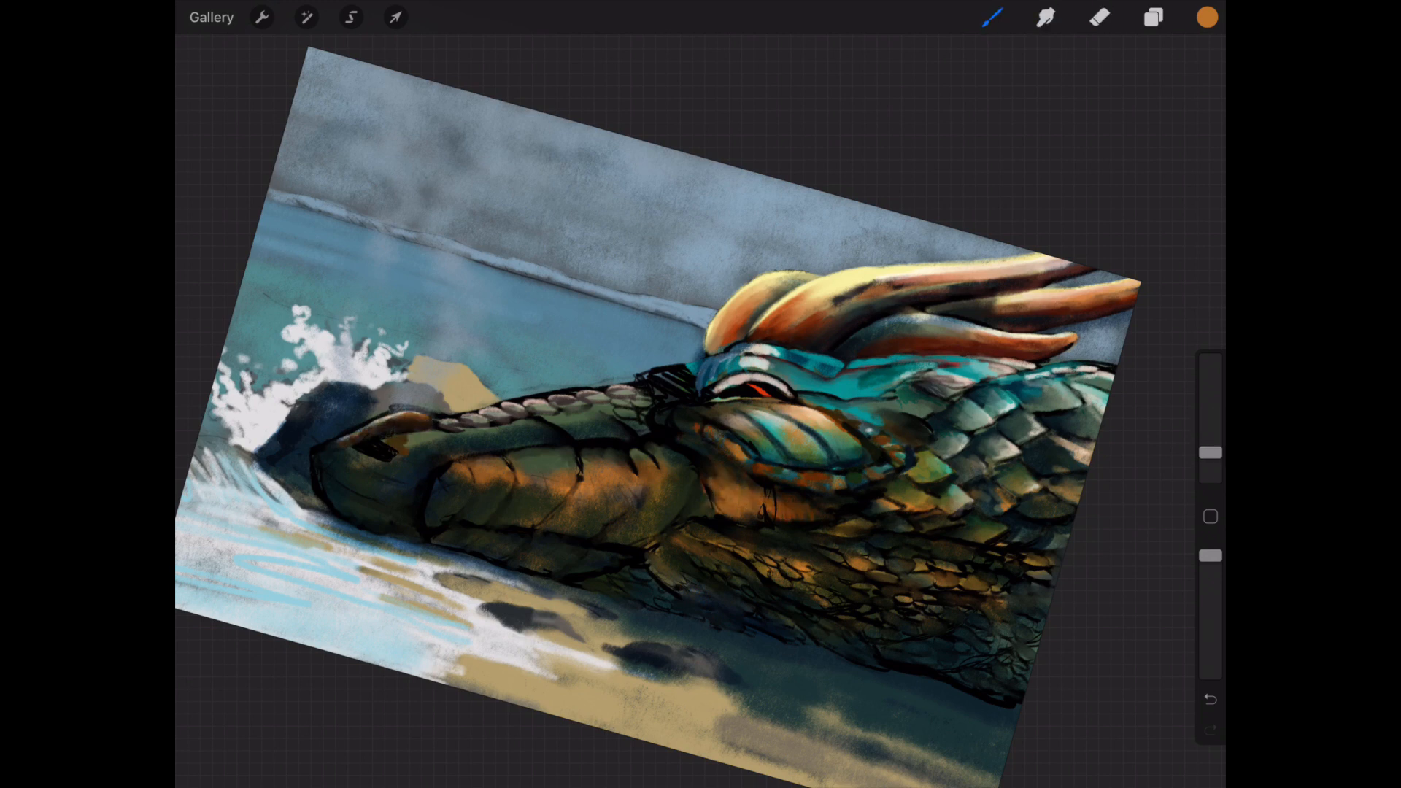
- Paint two pale pinkish smoke plumes rising from the nostrils into the sky
click(1045, 17)
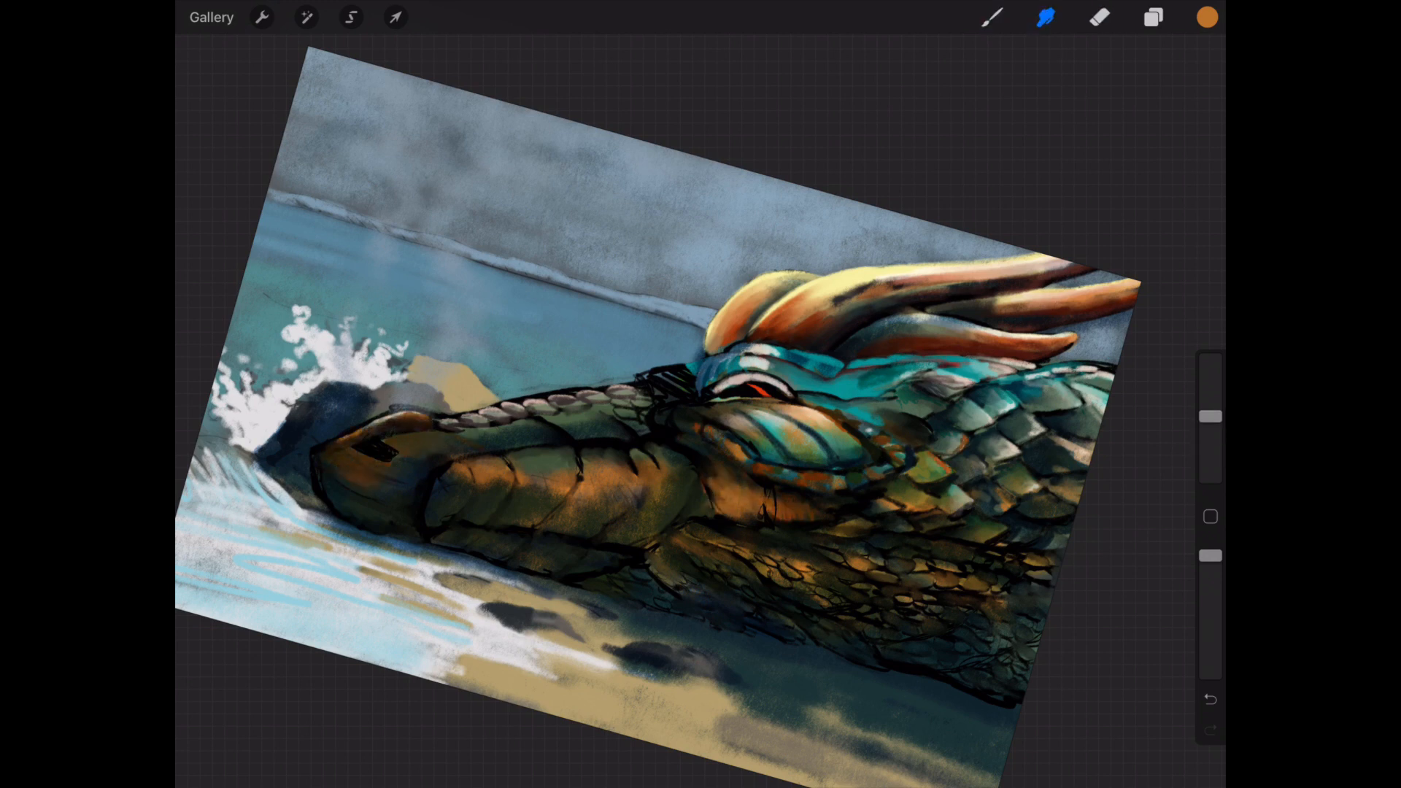
click(1206, 17)
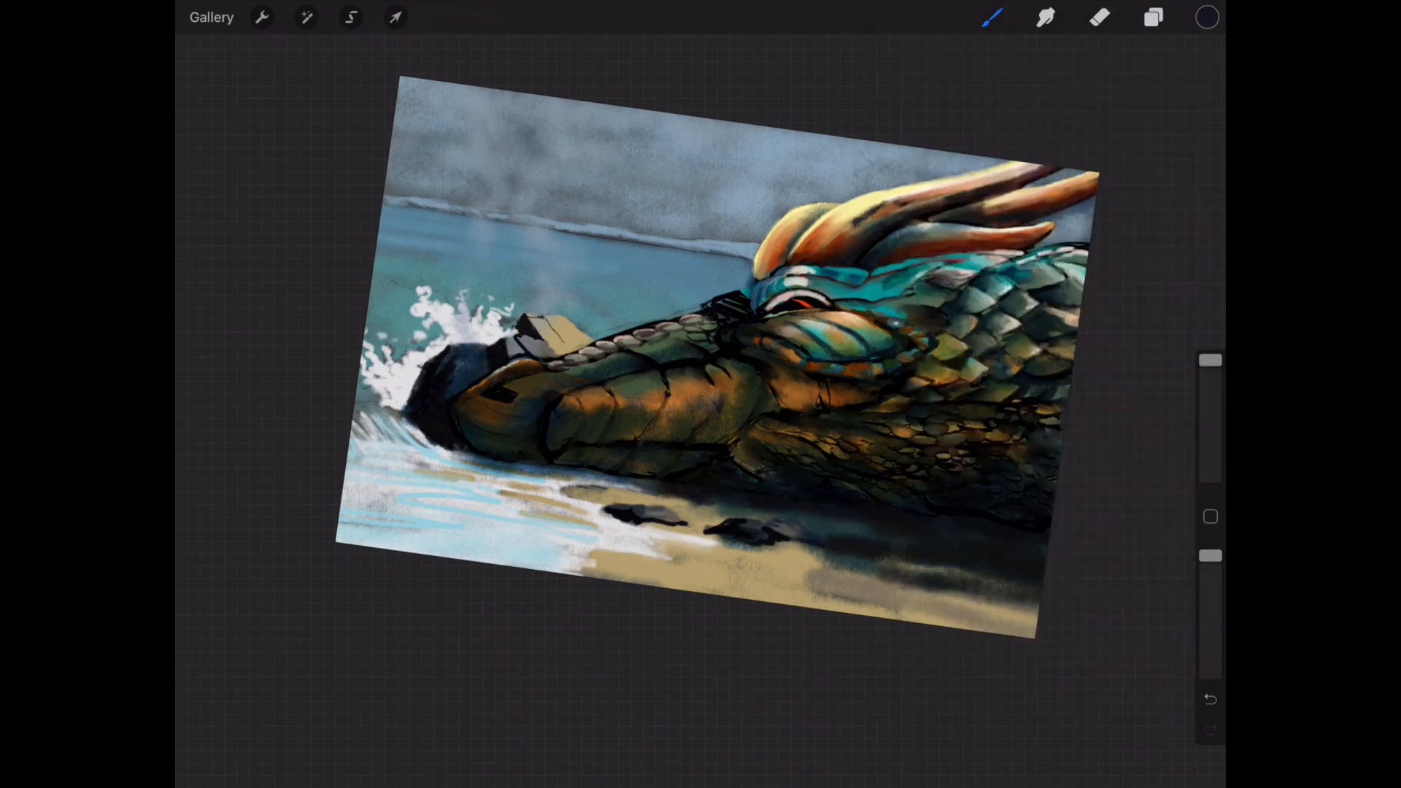
click(1098, 18)
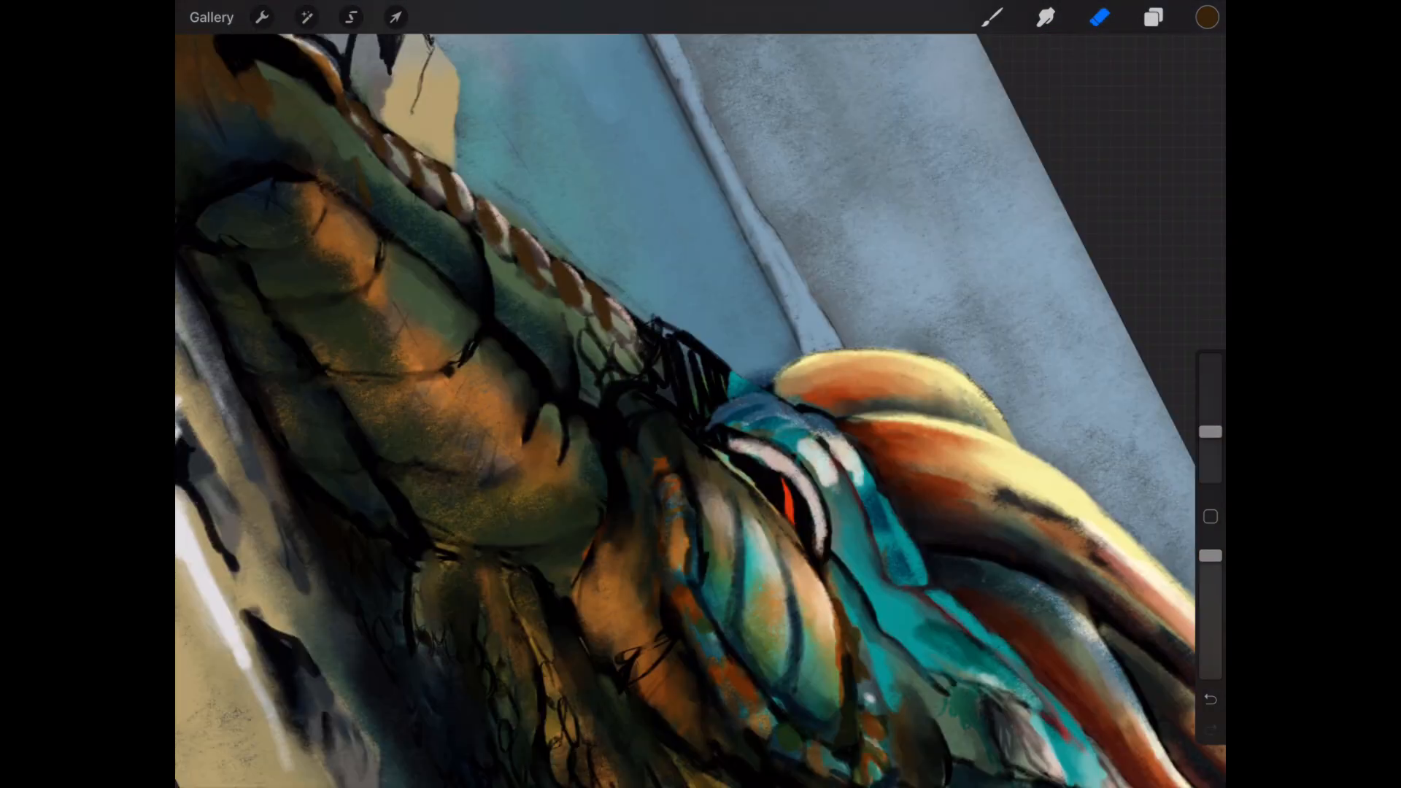
click(1205, 16)
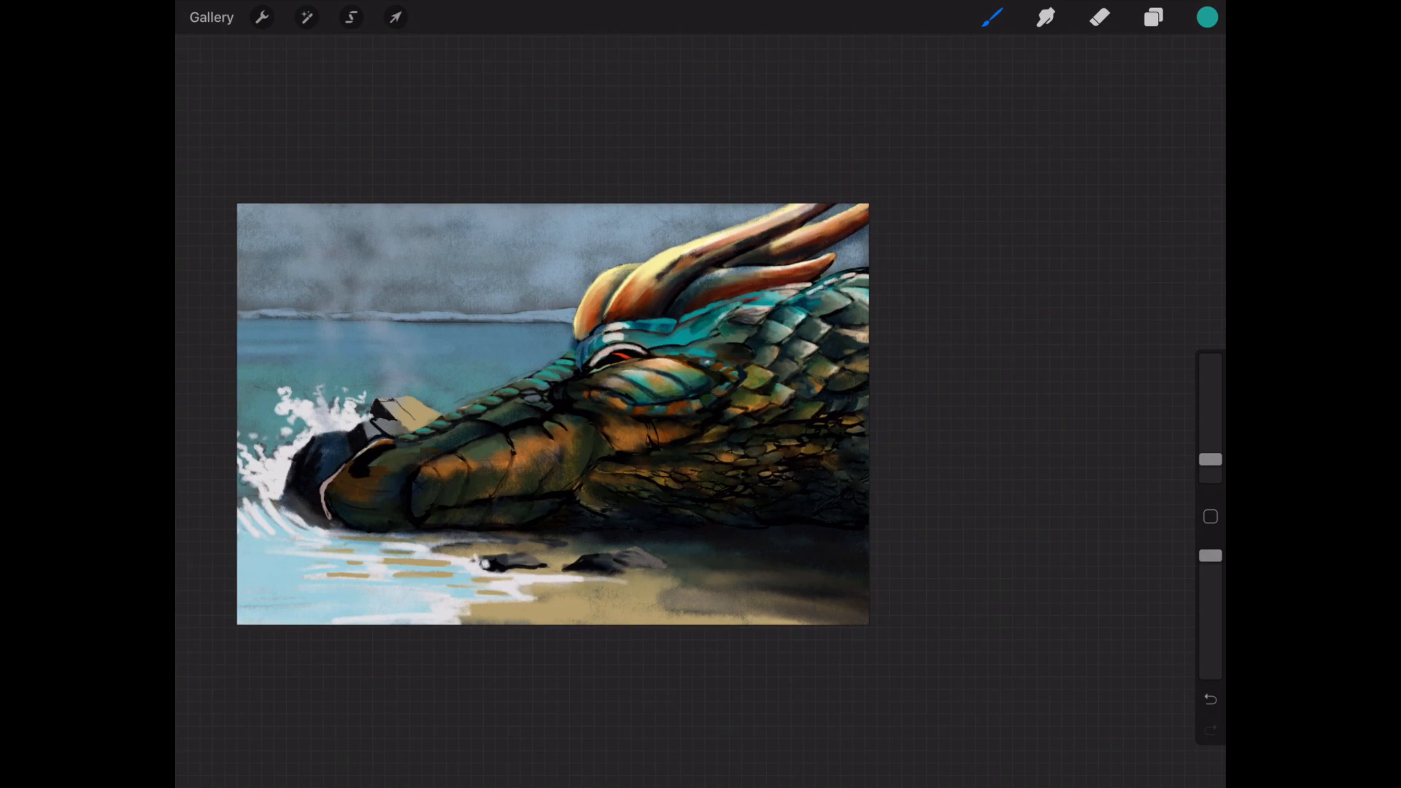
click(1153, 16)
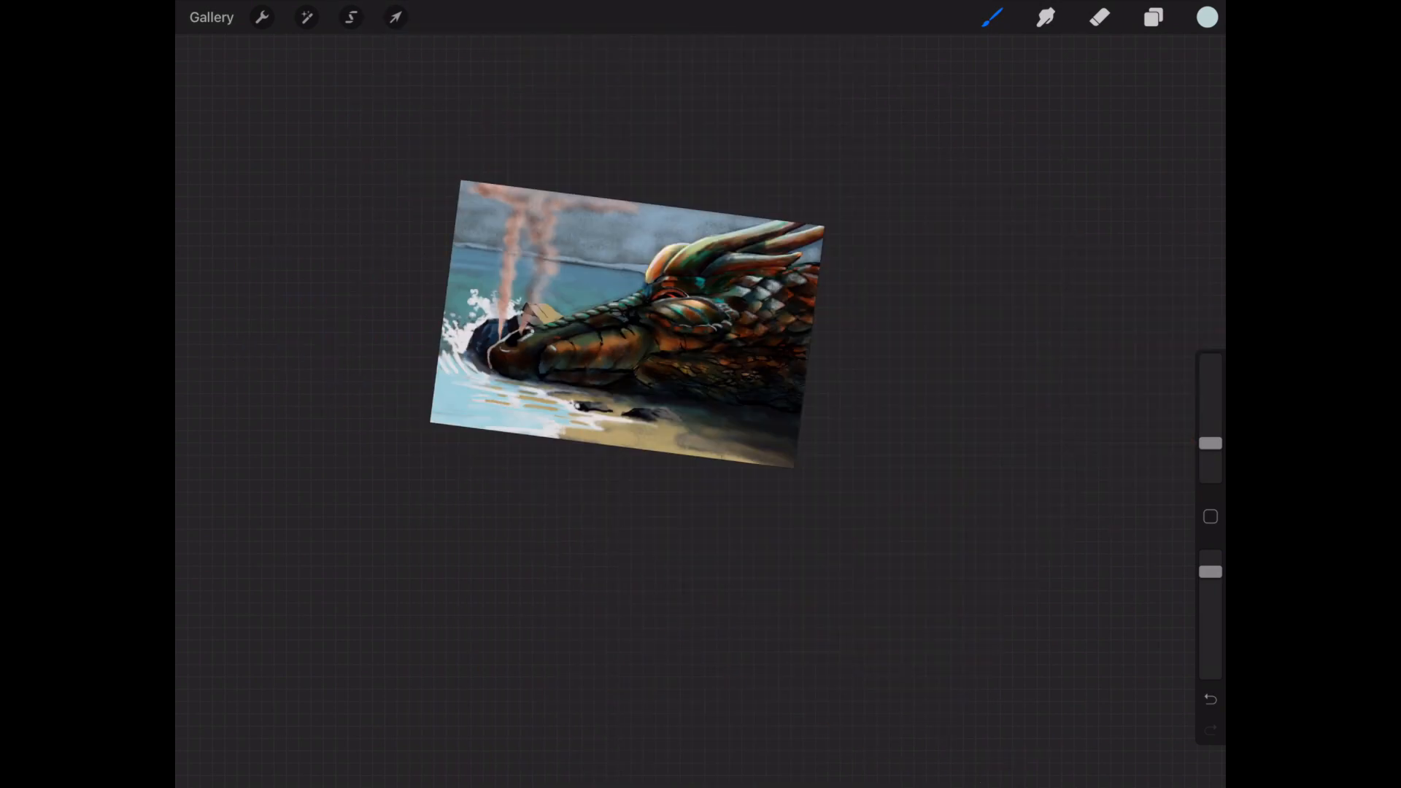
- Detail the closed eye with a copper-ridged lid and teal around the bright red slit
click(1153, 16)
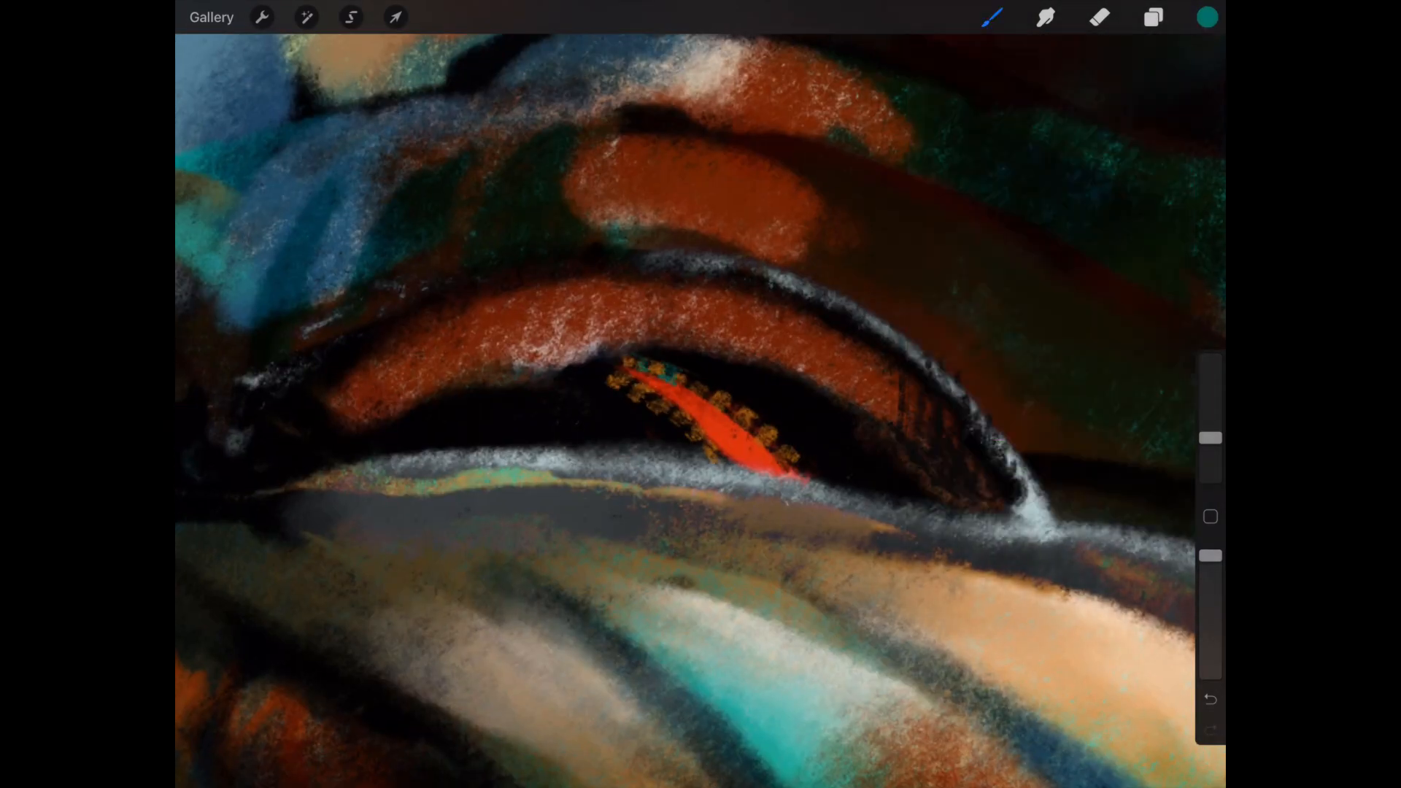
drag(626, 384, 786, 456)
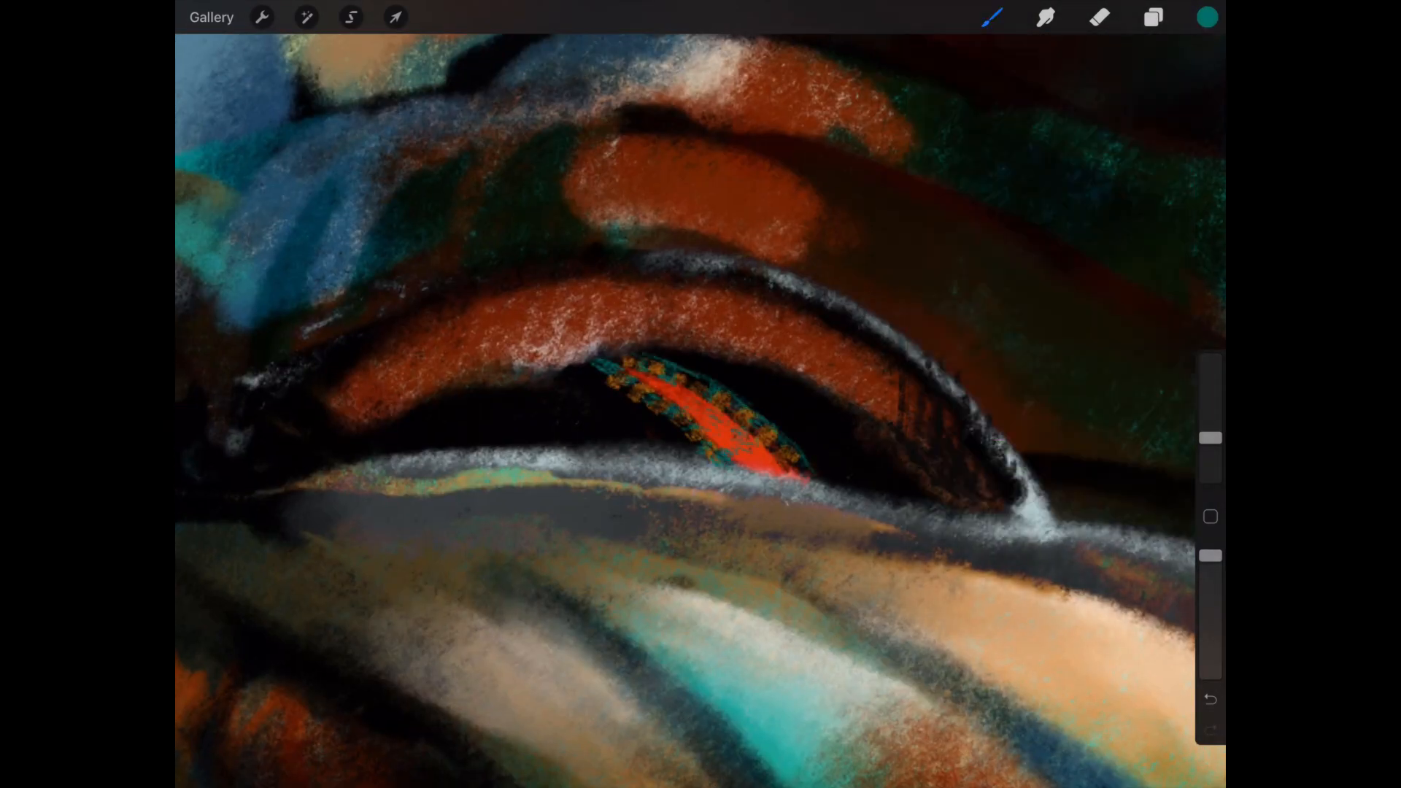
click(1210, 699)
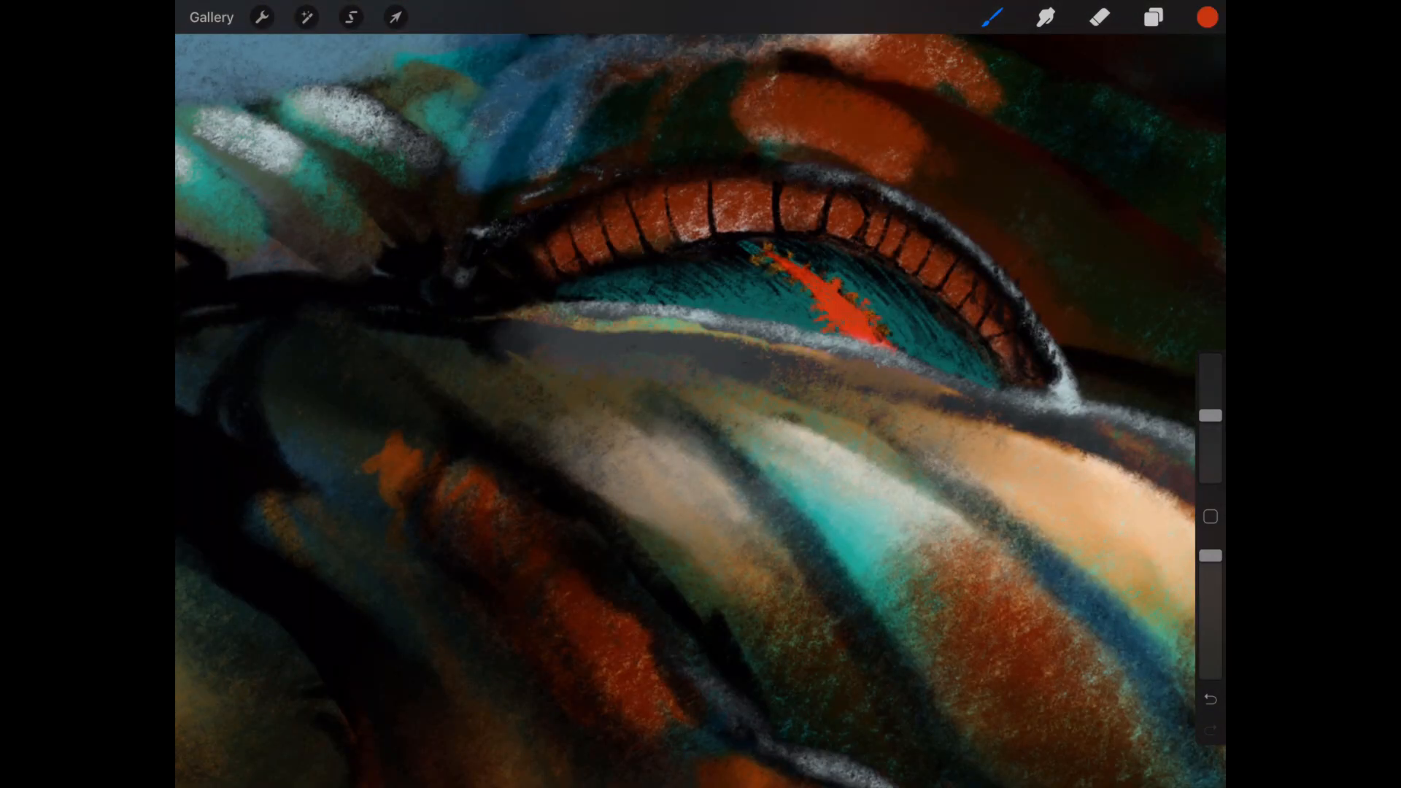
click(1207, 16)
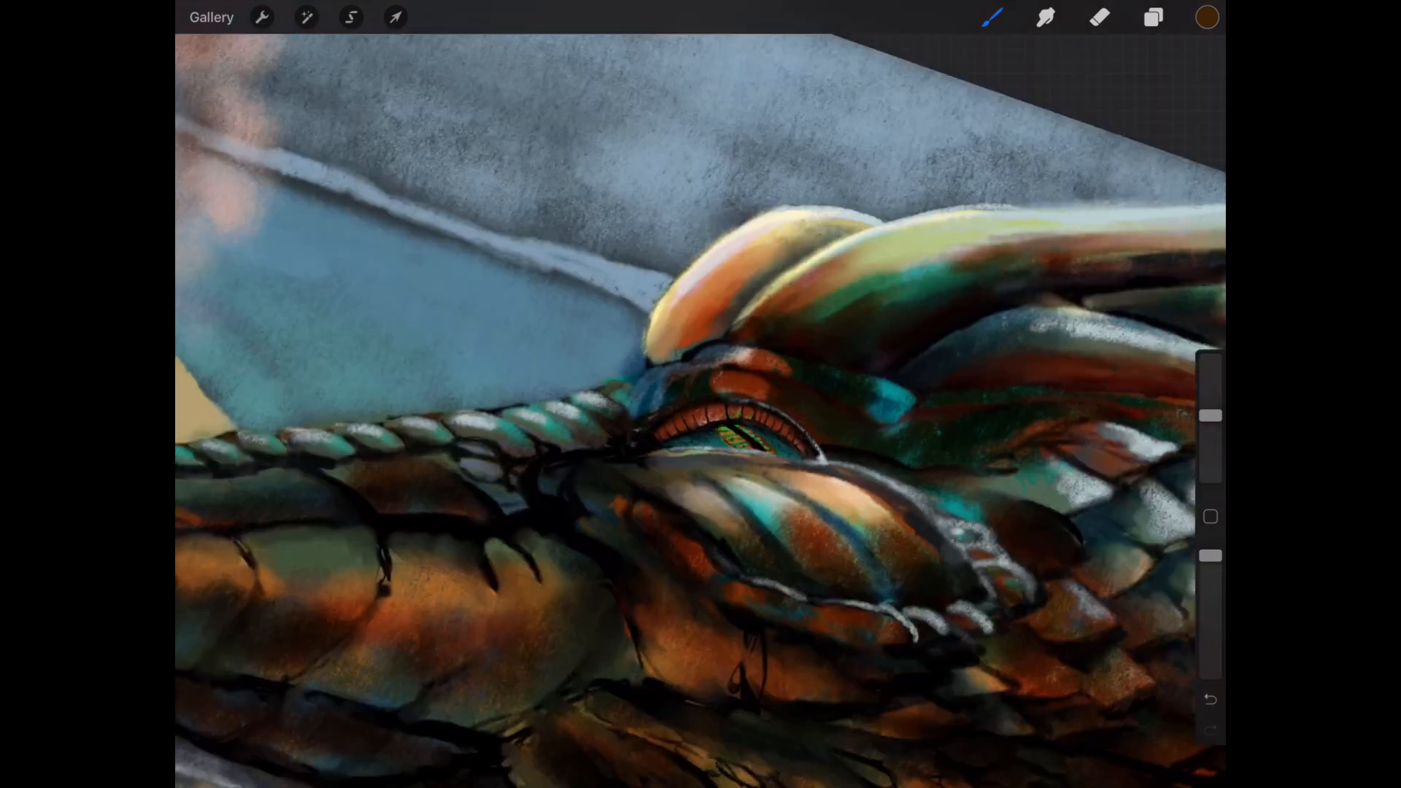
- Highlight the snout ridge scales with pale teal and white edges and refine the eye
click(1205, 16)
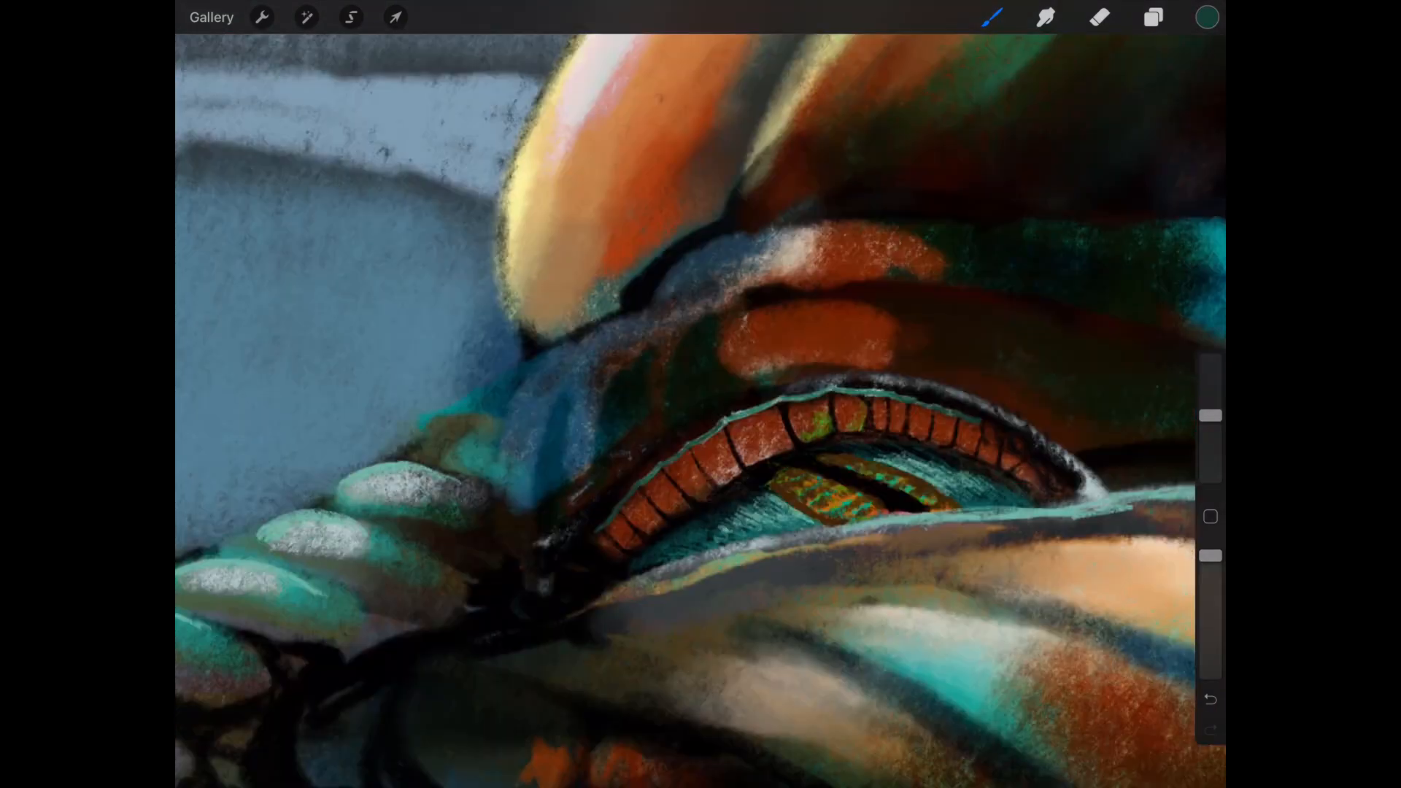
click(1206, 16)
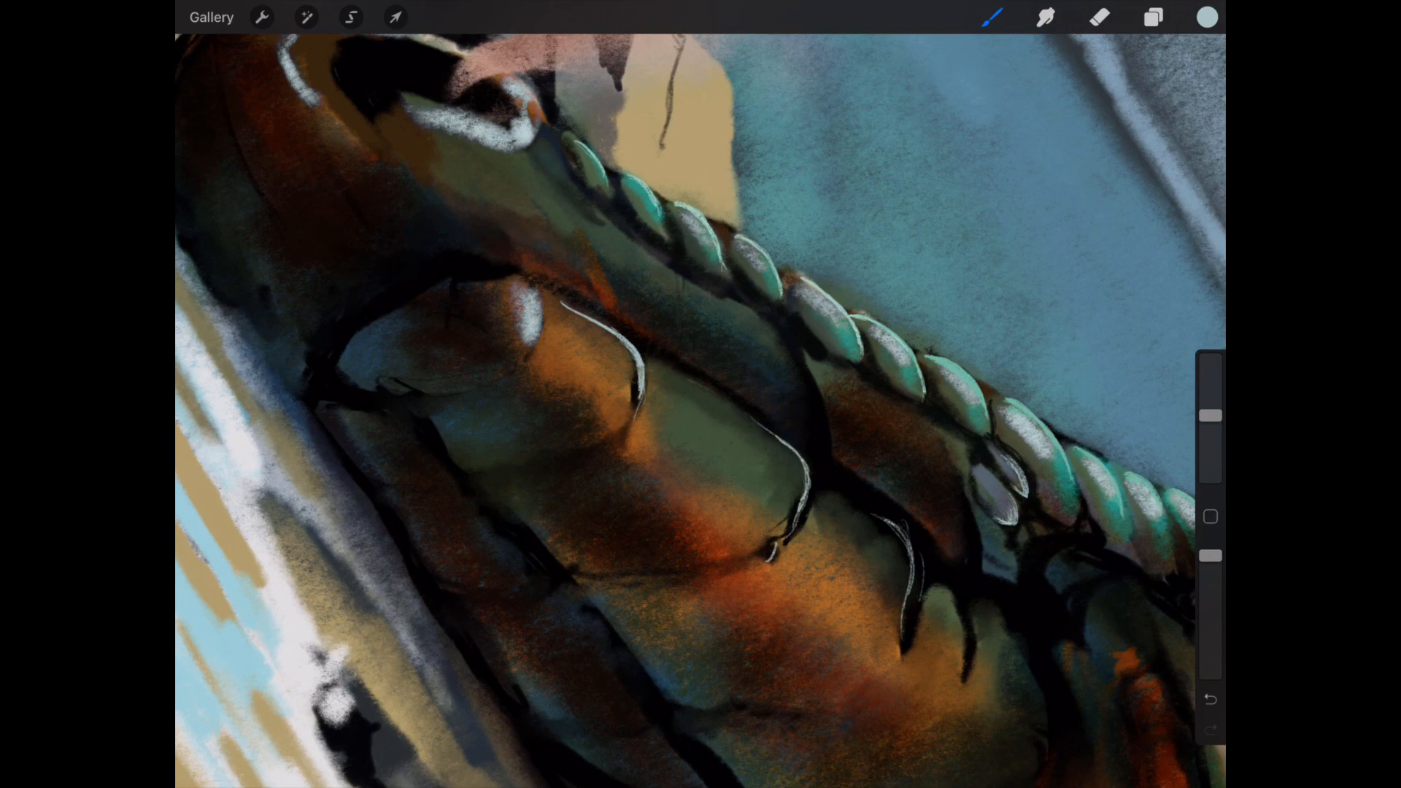
click(1207, 18)
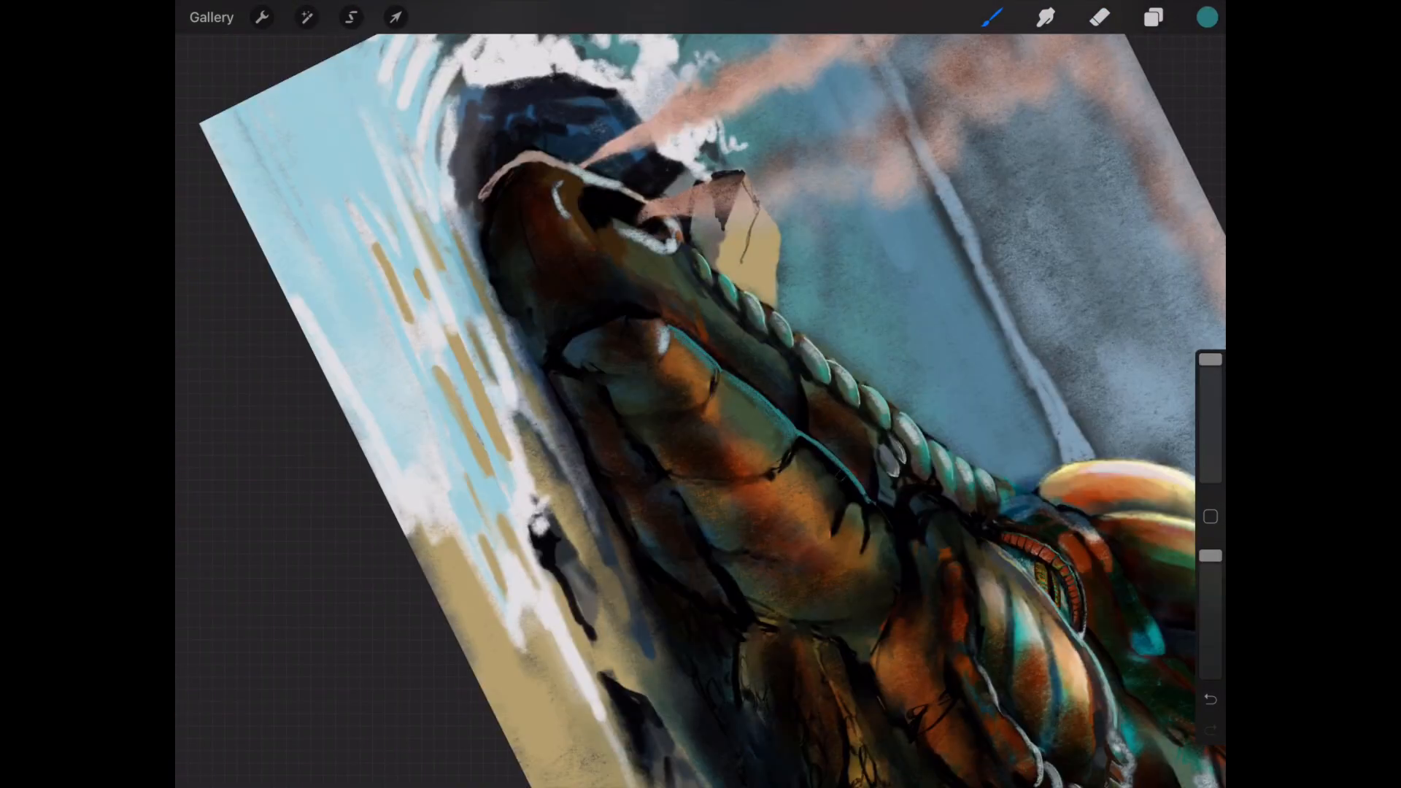
- Paint and smudge pale teal scale tips behind the eye, then dab red accents on them
click(1045, 18)
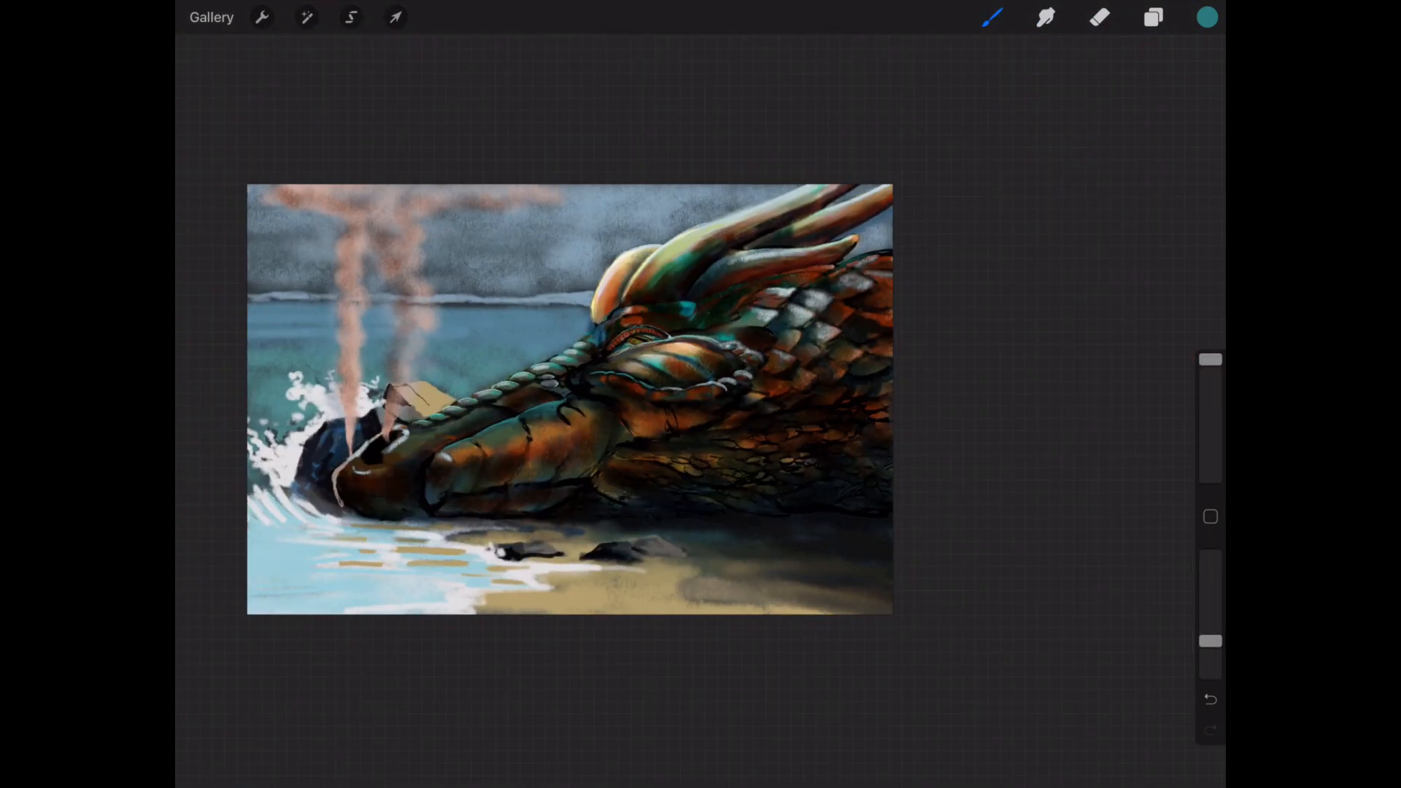
click(1207, 16)
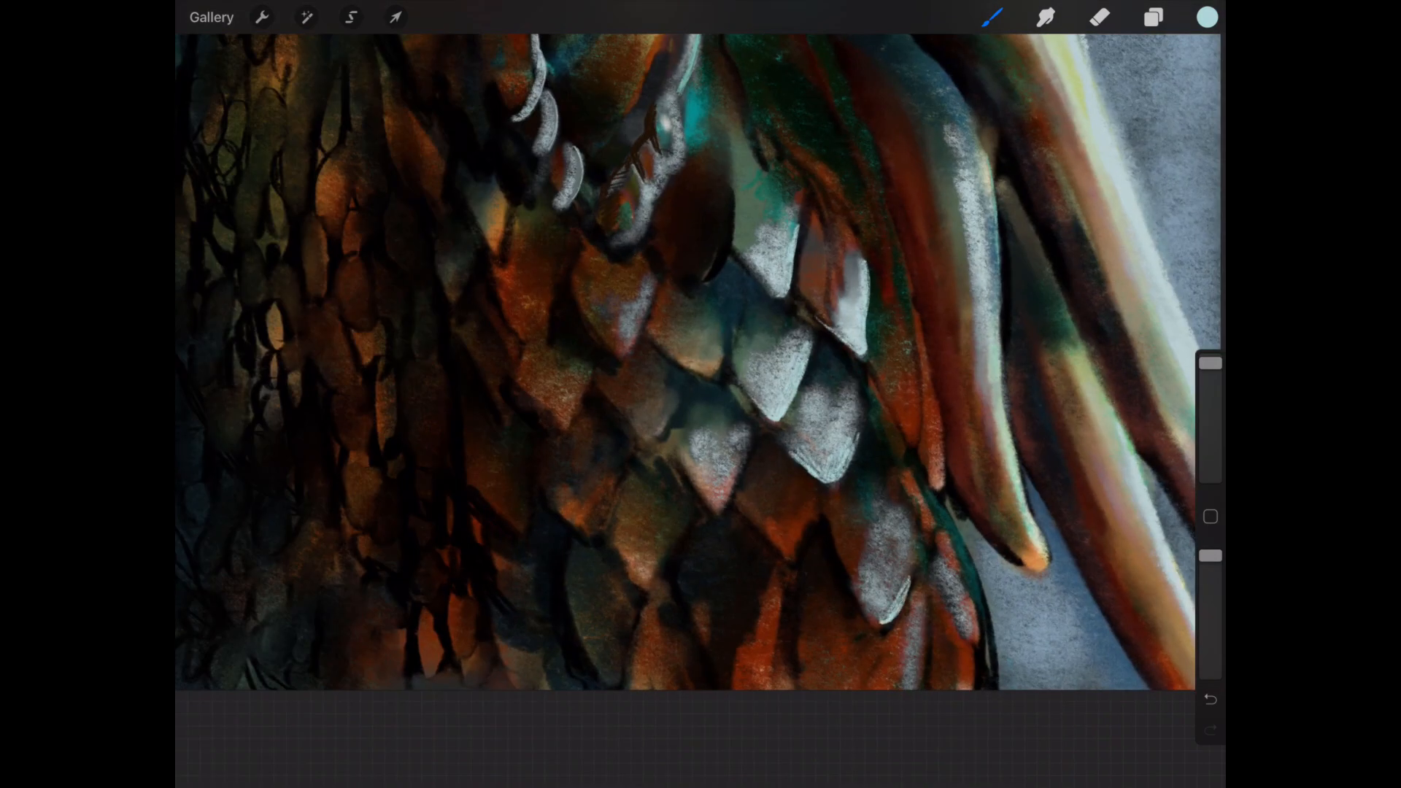
click(1045, 17)
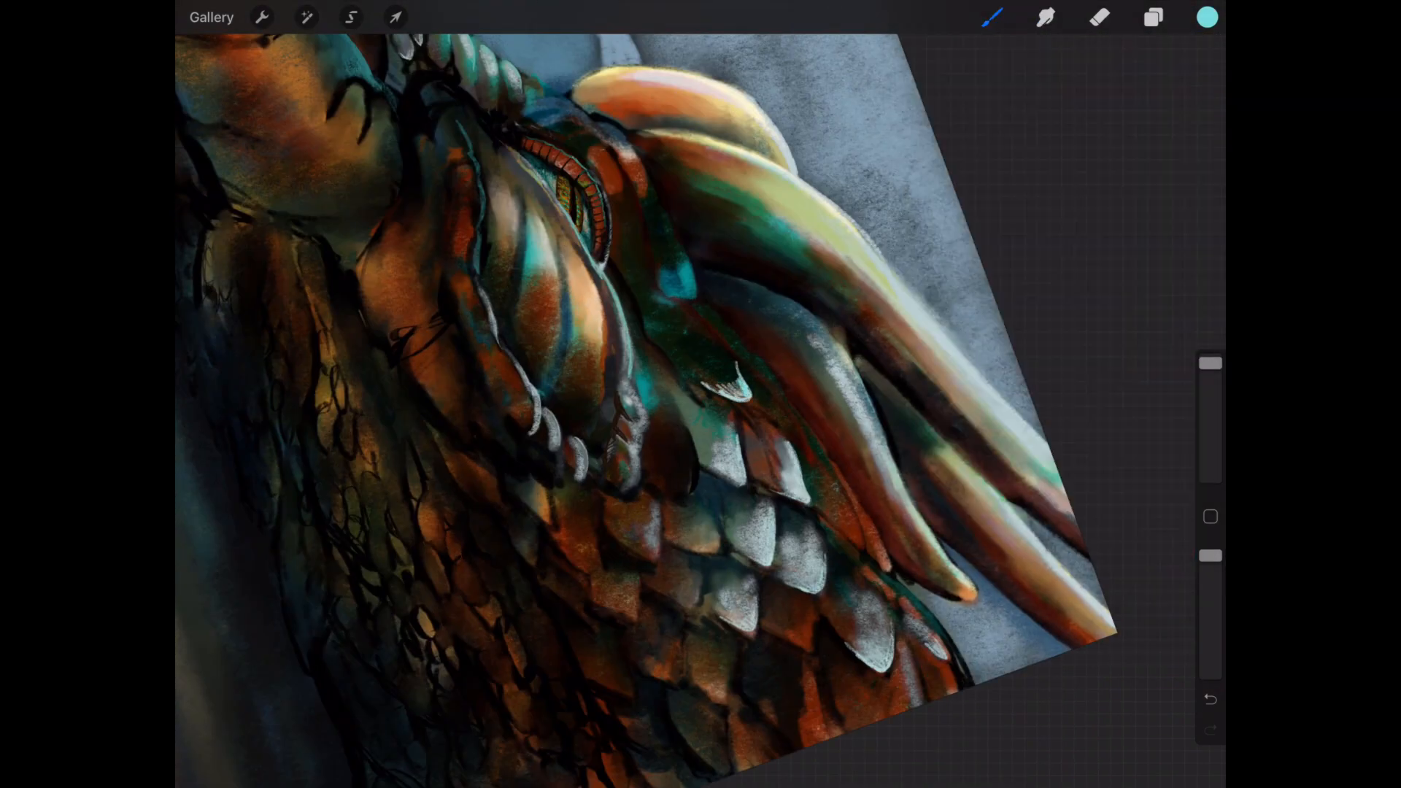
click(1045, 16)
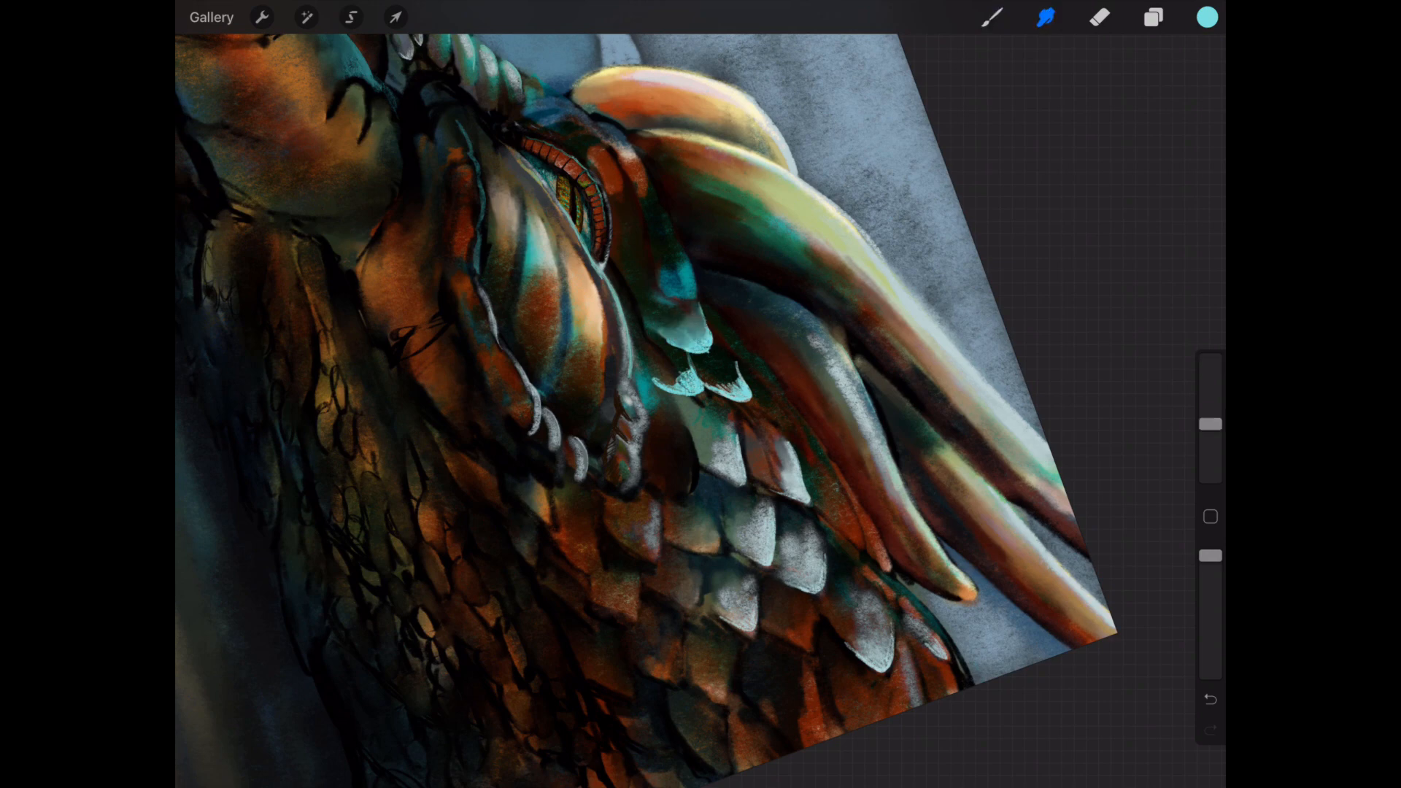
click(1207, 16)
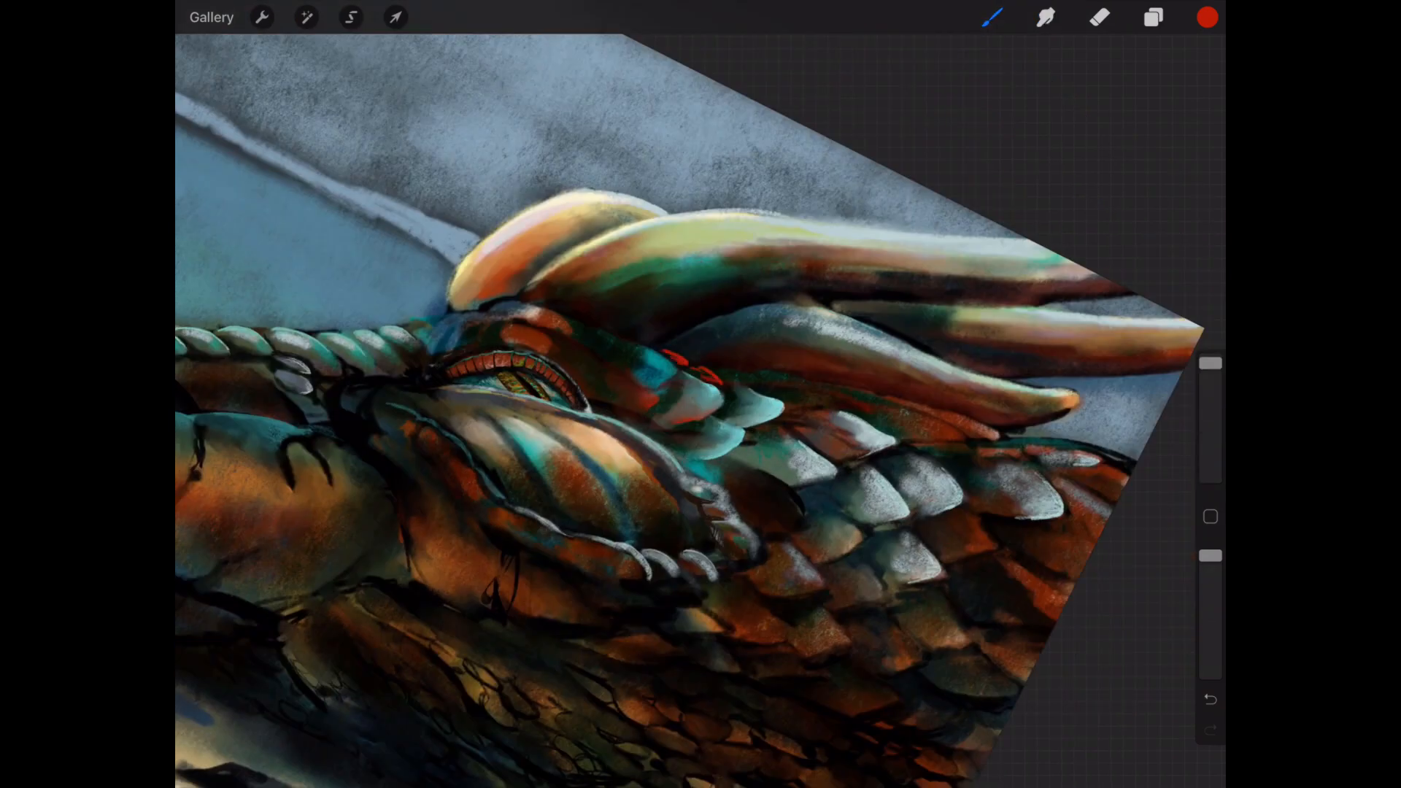
drag(607, 366, 688, 421)
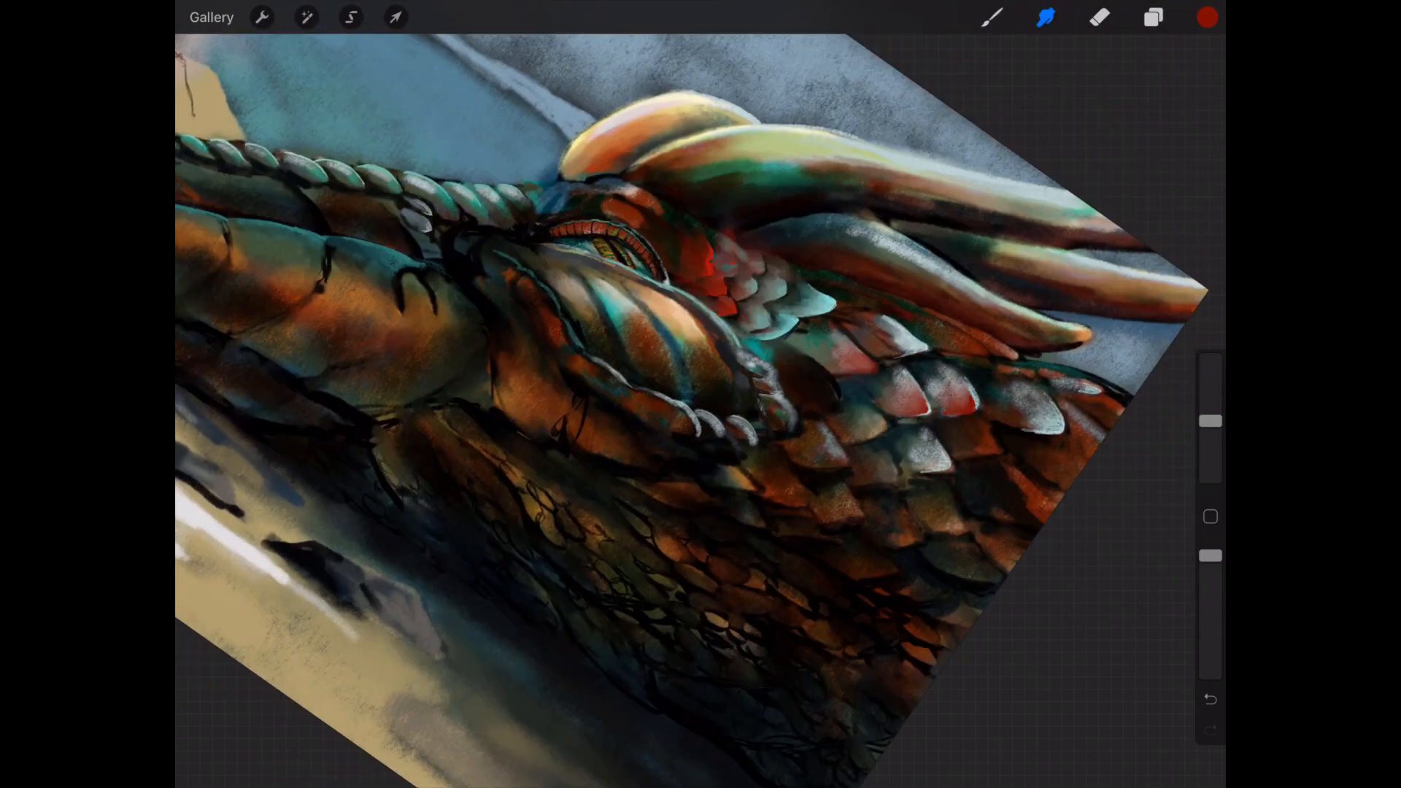
- Draw a fine dark-orange netted scale pattern across the side of the snout
click(1207, 17)
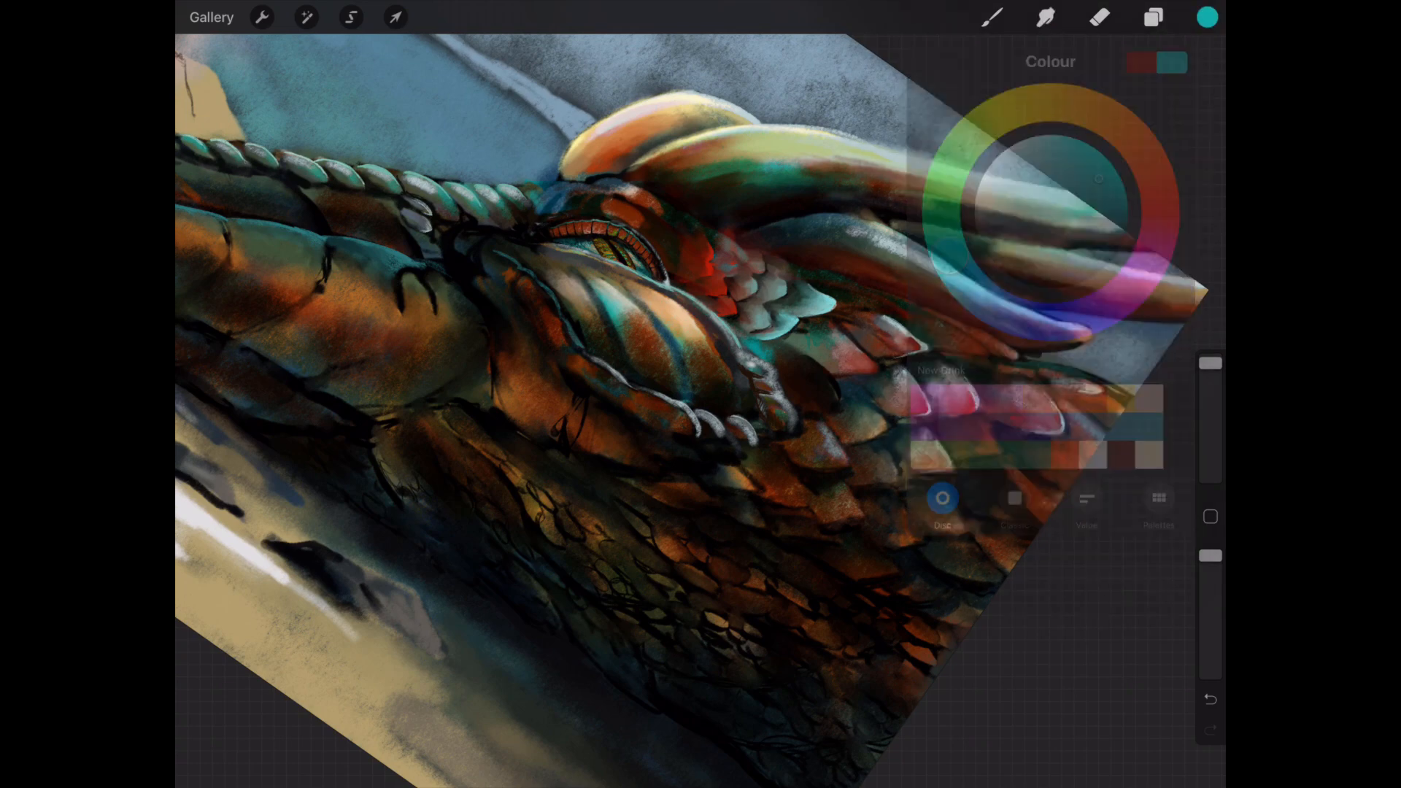
click(1045, 16)
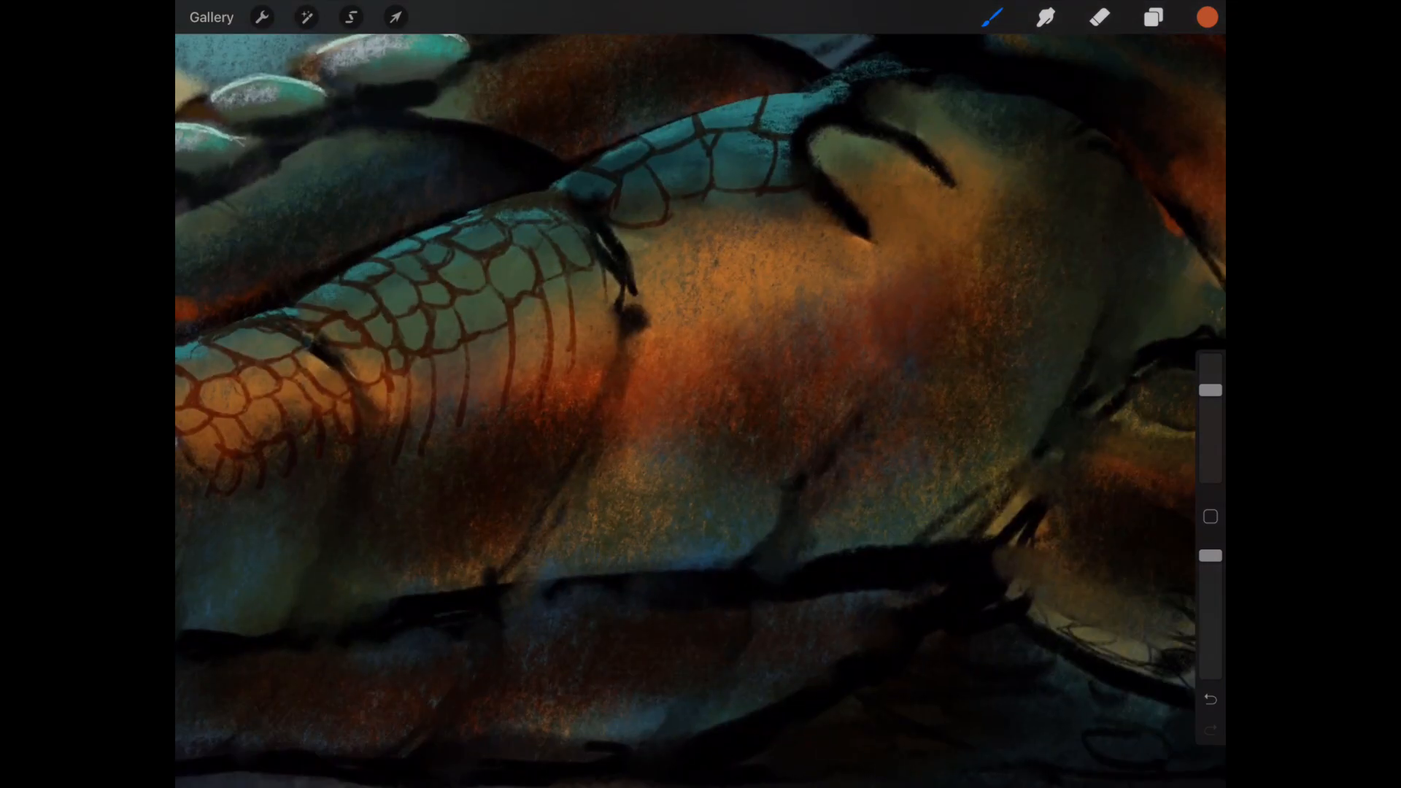
drag(643, 214, 804, 366)
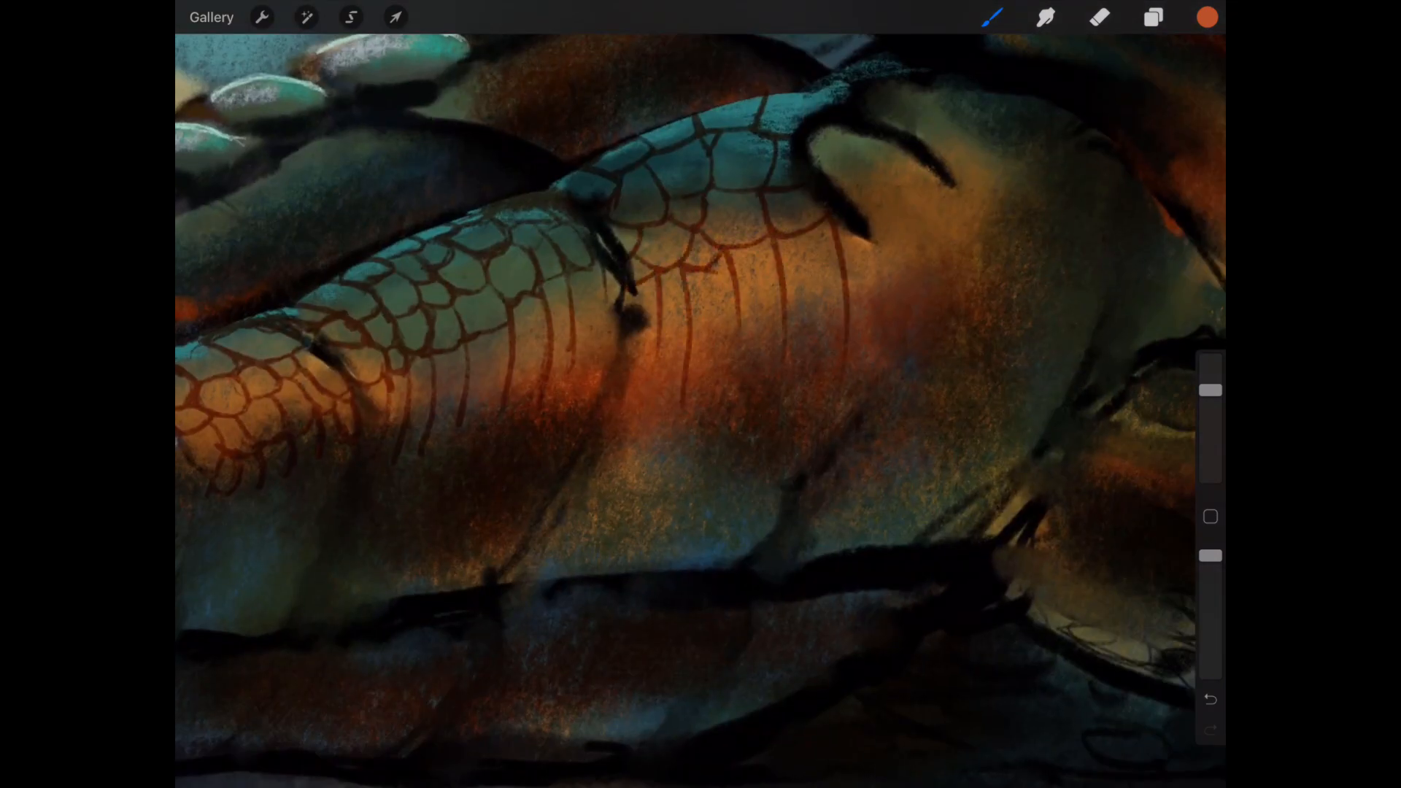